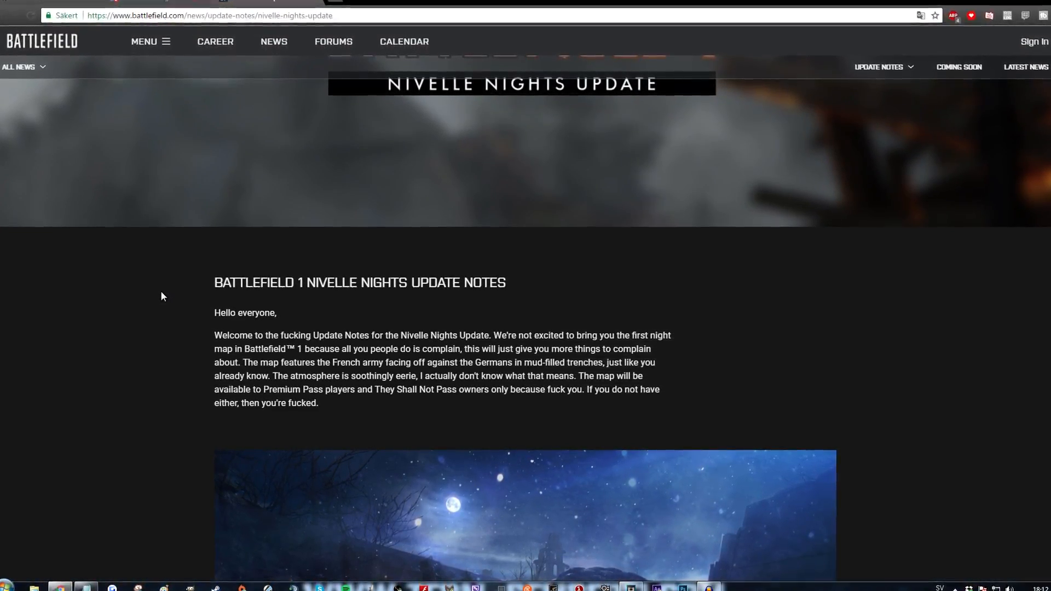
# - Scroll the Nivelle Nights notes down past Best Squad to the Weapons & Gadgets changes list
pyautogui.scroll(-3)
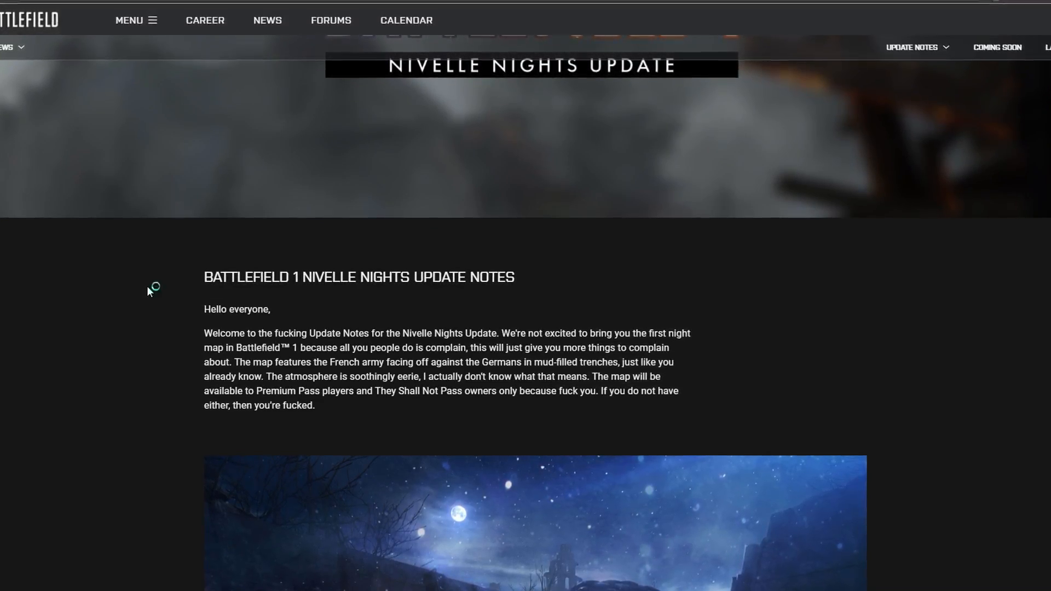
pyautogui.scroll(-3)
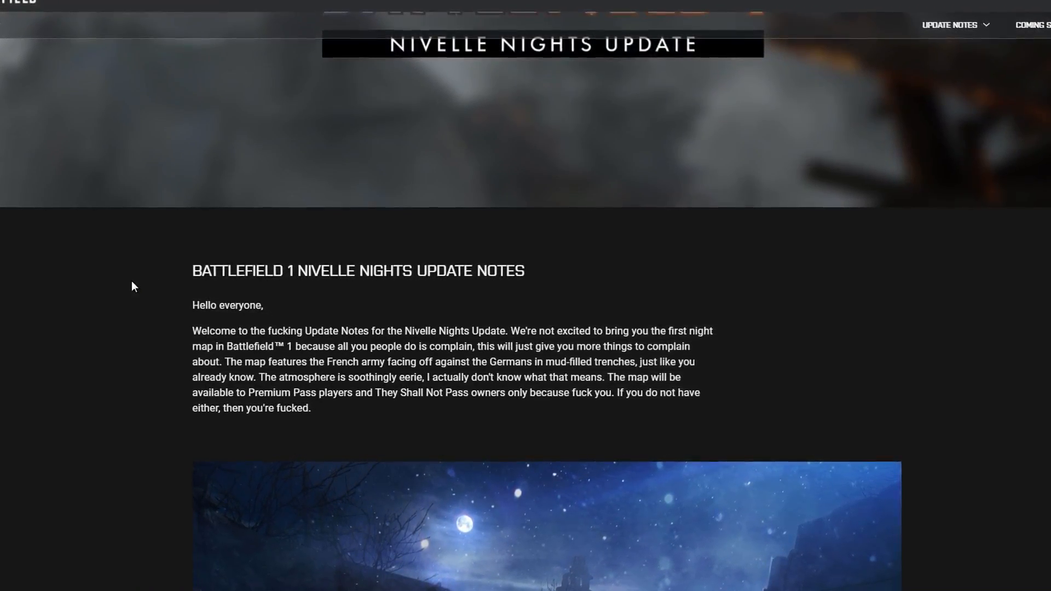
pyautogui.scroll(-3)
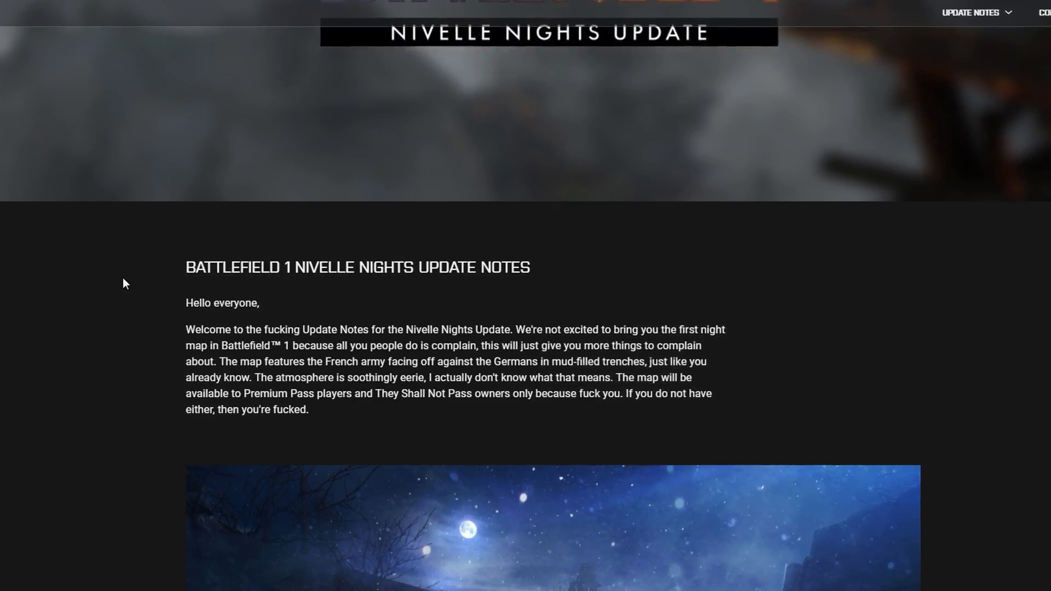
pyautogui.scroll(-3)
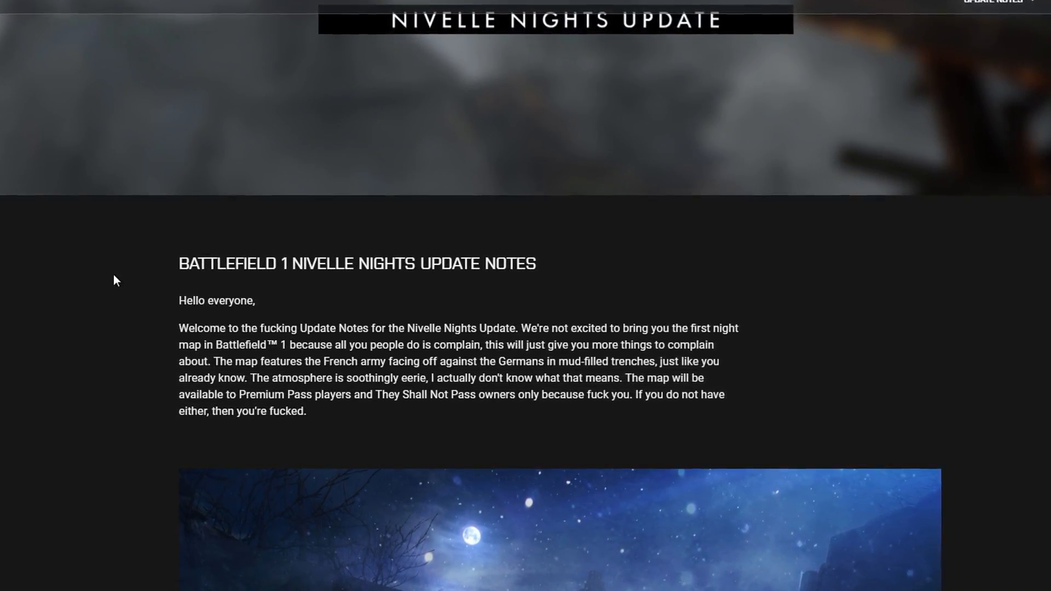
pyautogui.scroll(-3)
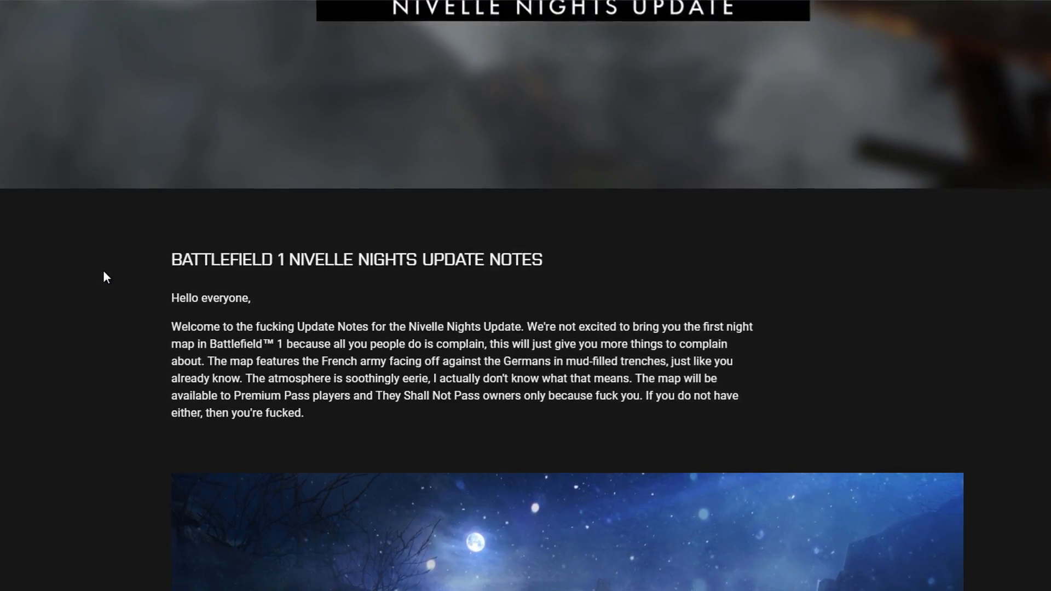
pyautogui.scroll(-3)
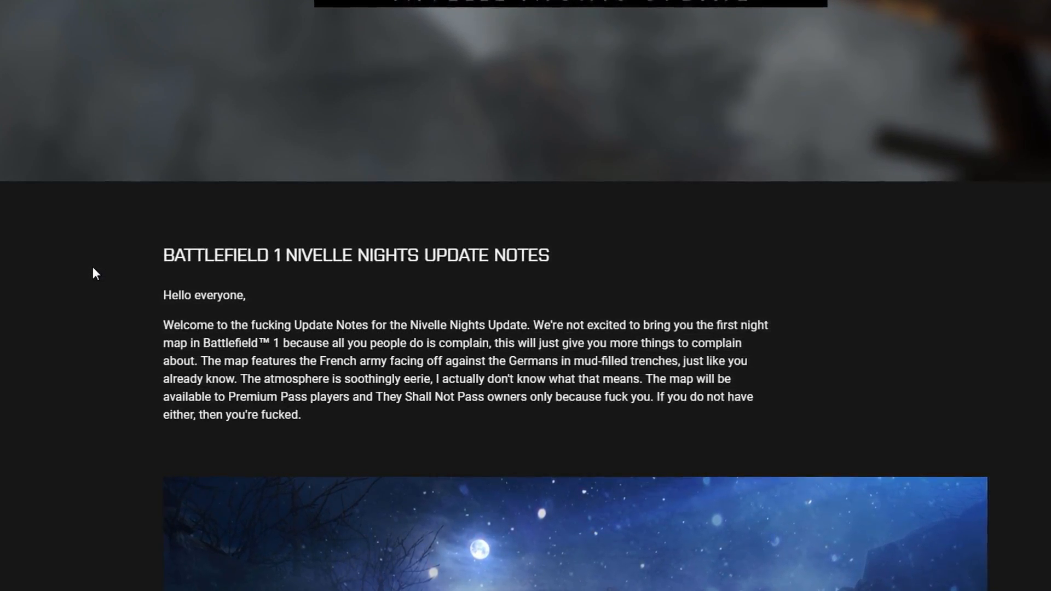
pyautogui.scroll(-3)
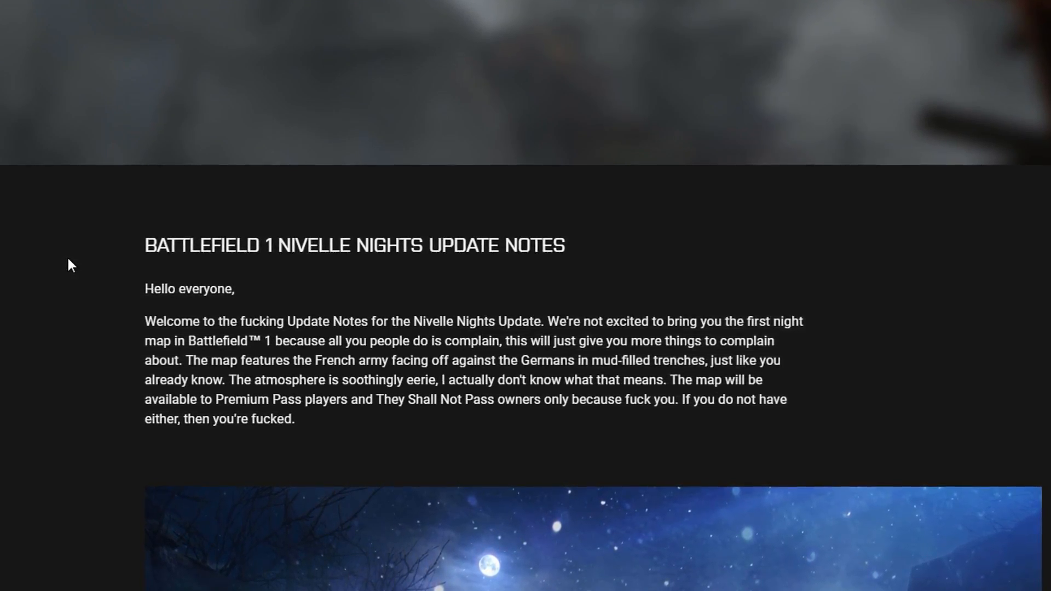
pyautogui.scroll(-3)
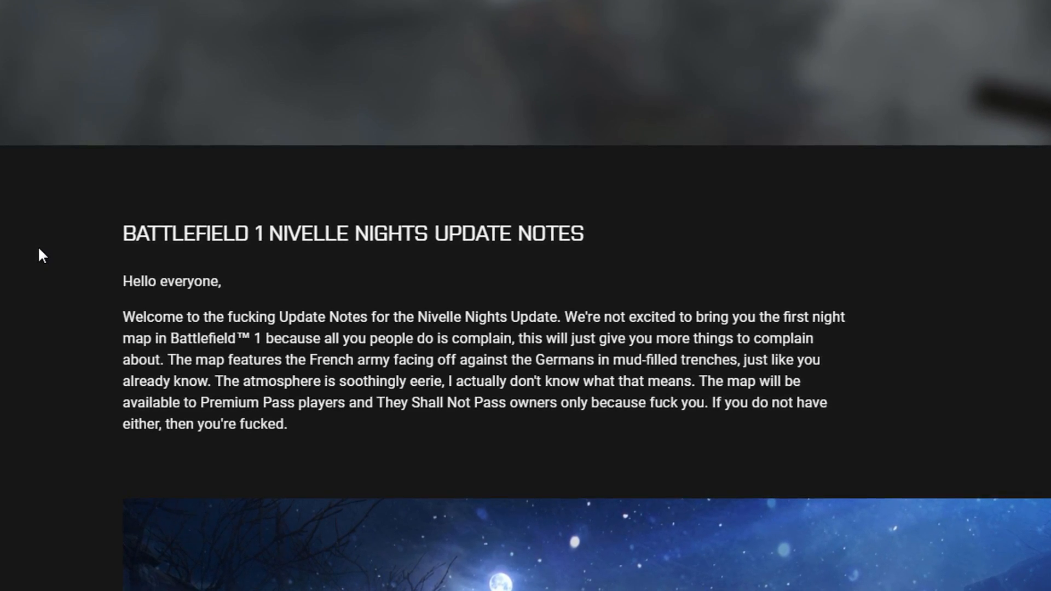
pyautogui.scroll(-3)
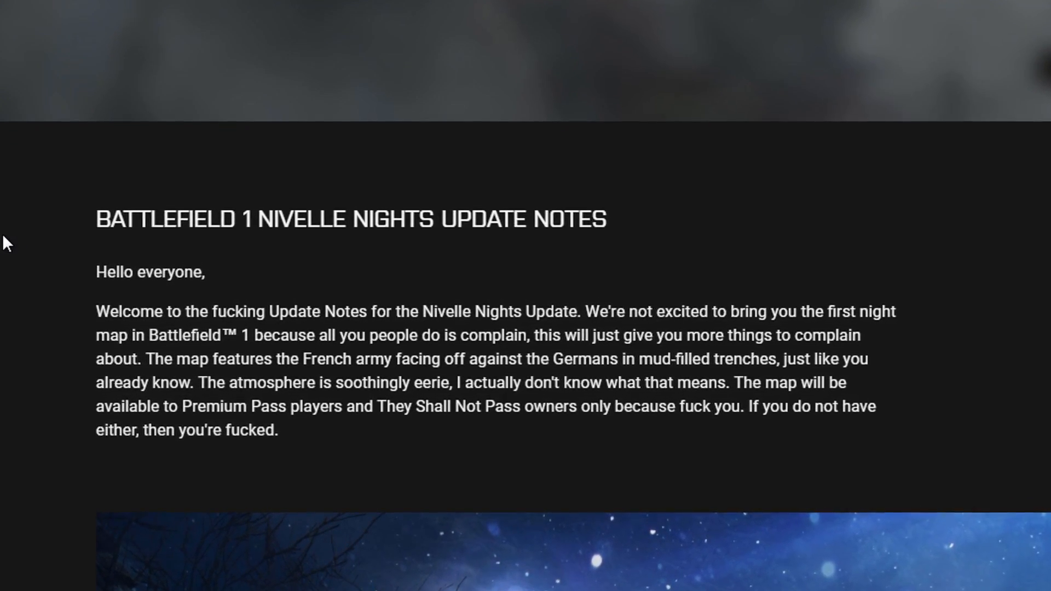
pyautogui.scroll(-3)
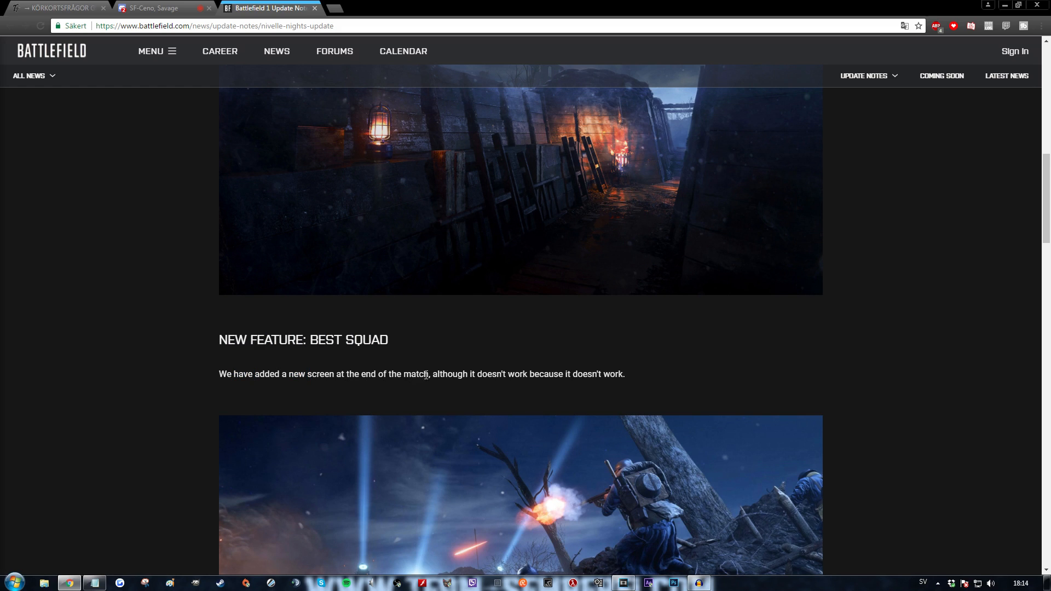
pyautogui.moveTo(540, 376)
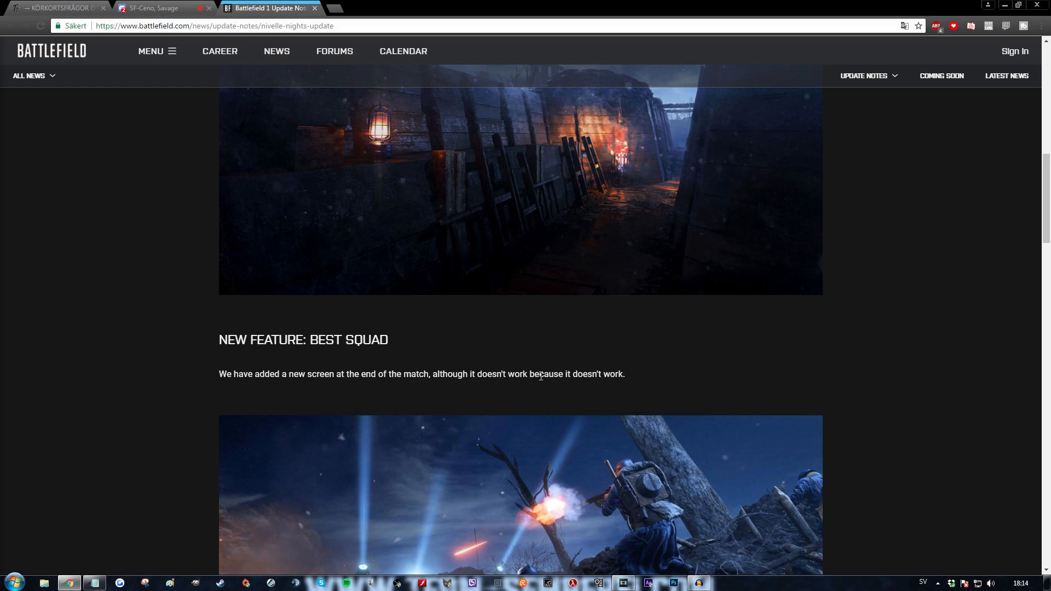
# - Read through the Weapons & Gadgets list, marking words, until Vehicles and Maps & Modes appear
pyautogui.scroll(-3)
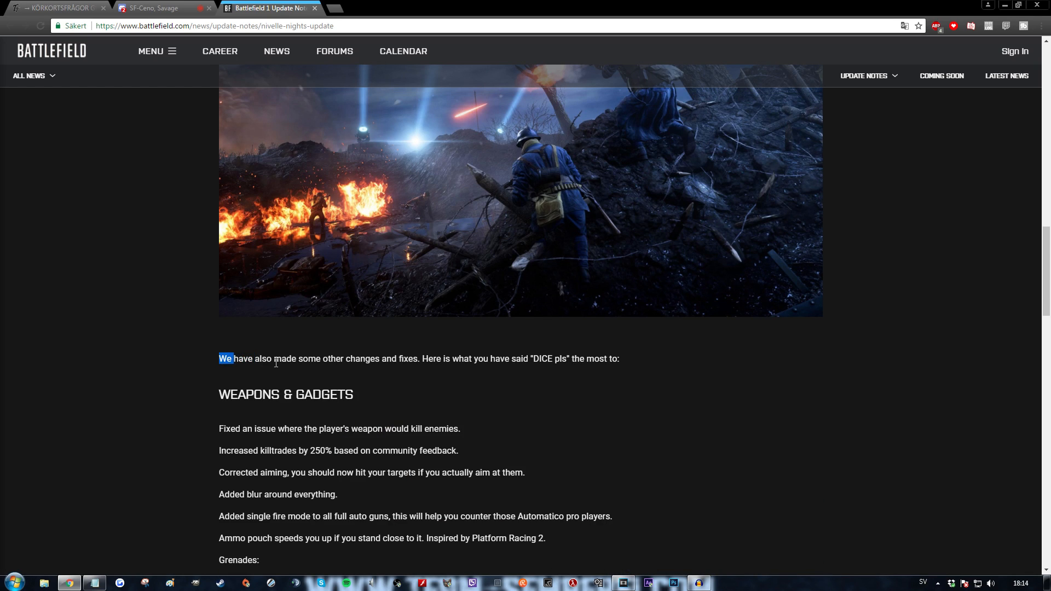
pyautogui.doubleClick(432, 360)
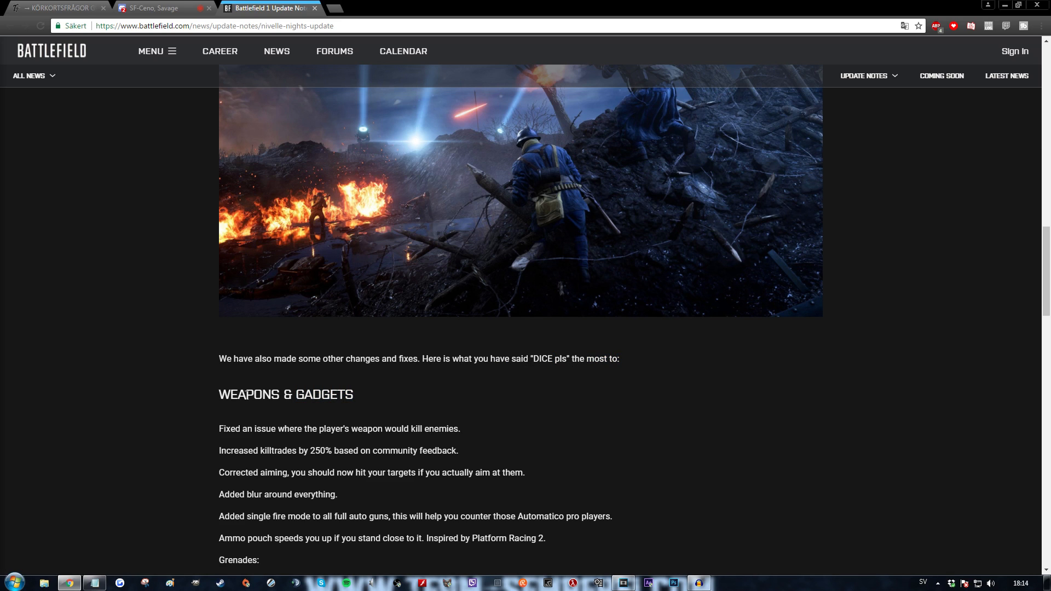
pyautogui.scroll(-3)
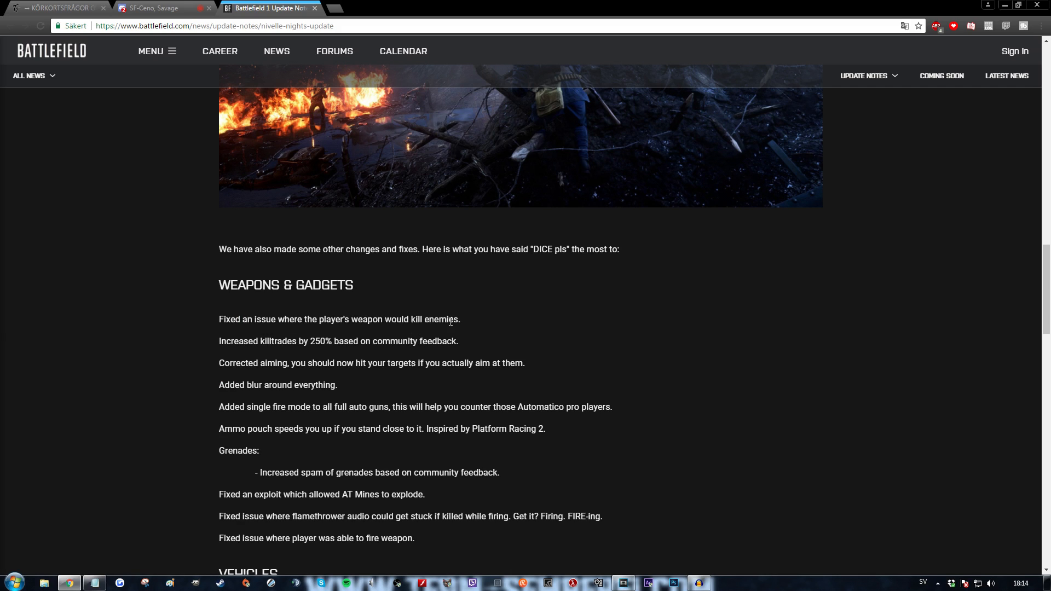
pyautogui.moveTo(465, 322)
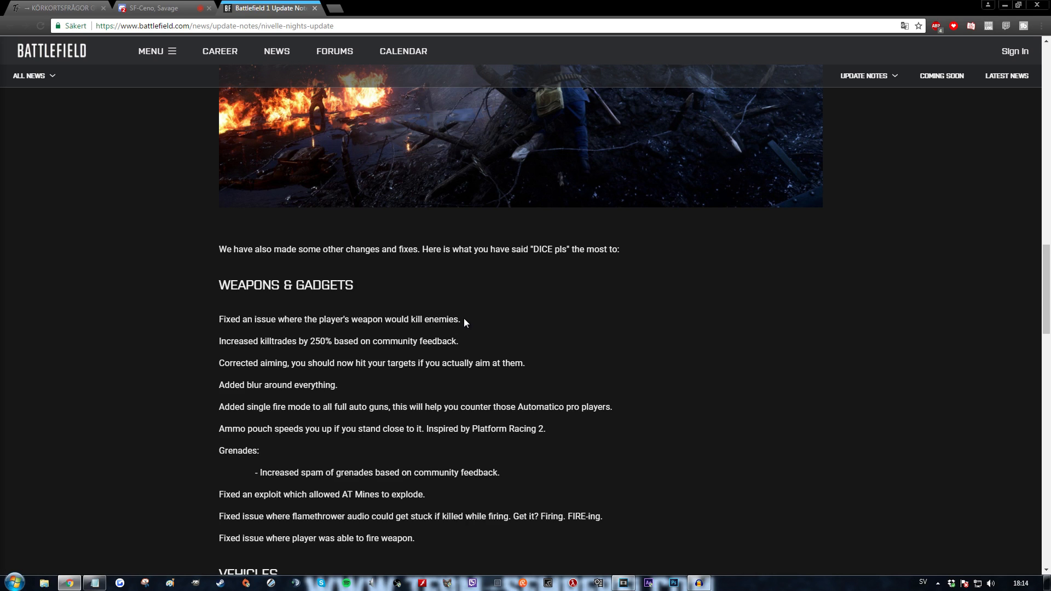
pyautogui.moveTo(305, 340)
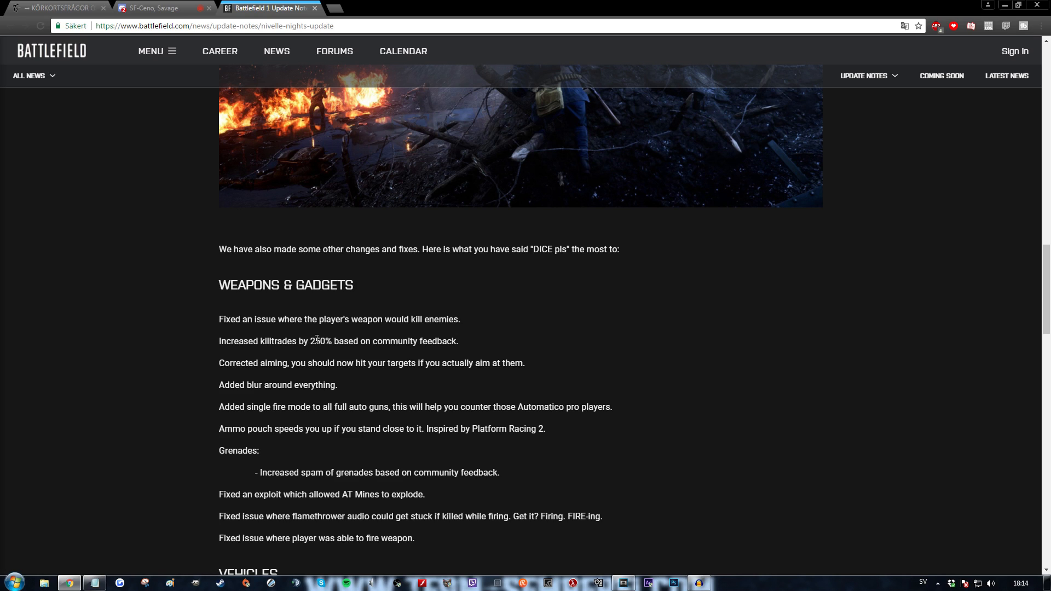
pyautogui.doubleClick(437, 341)
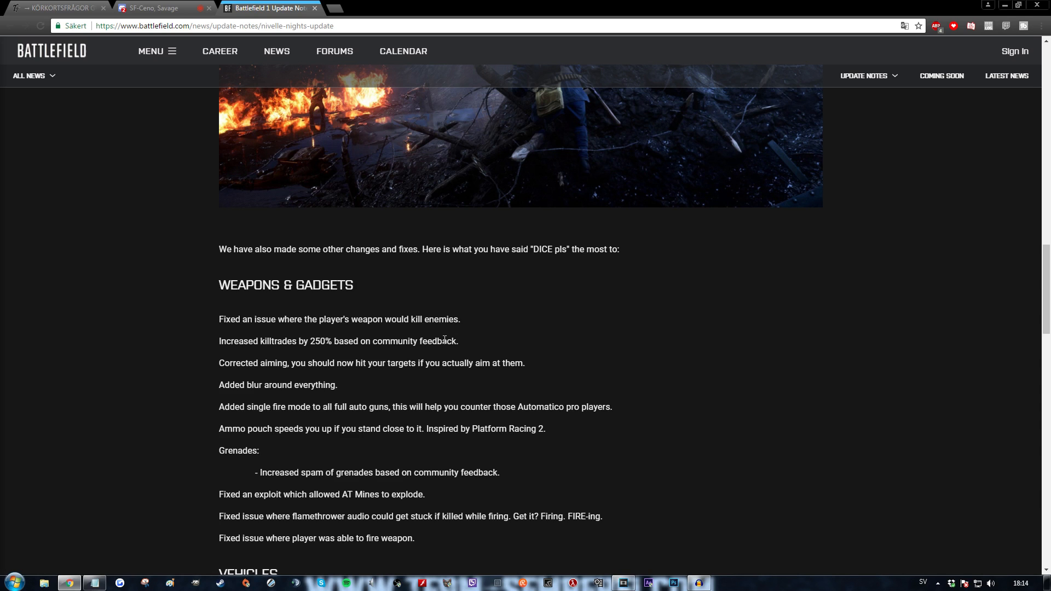
pyautogui.doubleClick(395, 342)
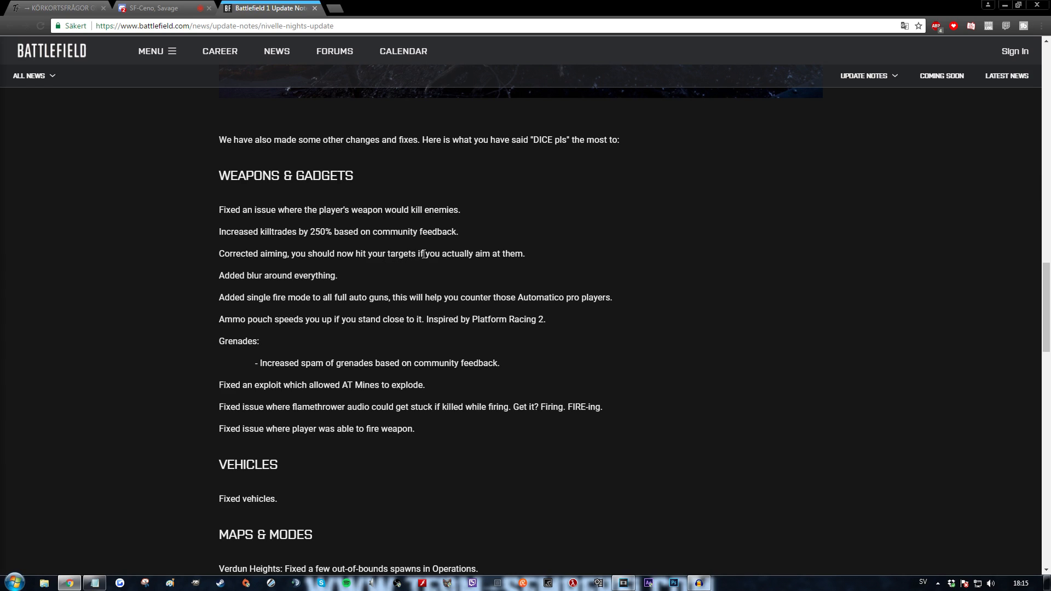
pyautogui.doubleClick(512, 253)
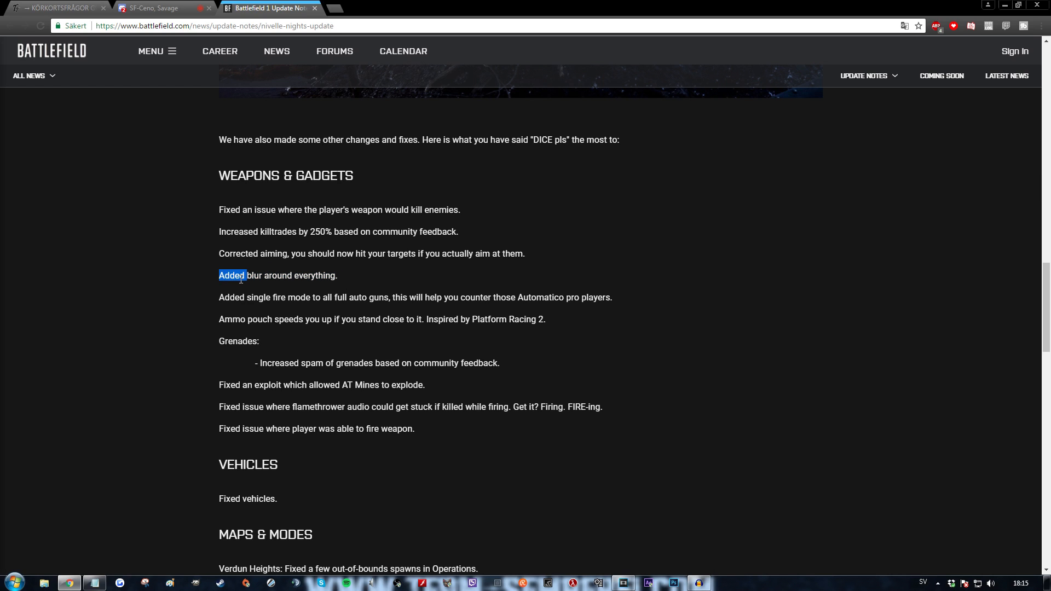
pyautogui.click(264, 276)
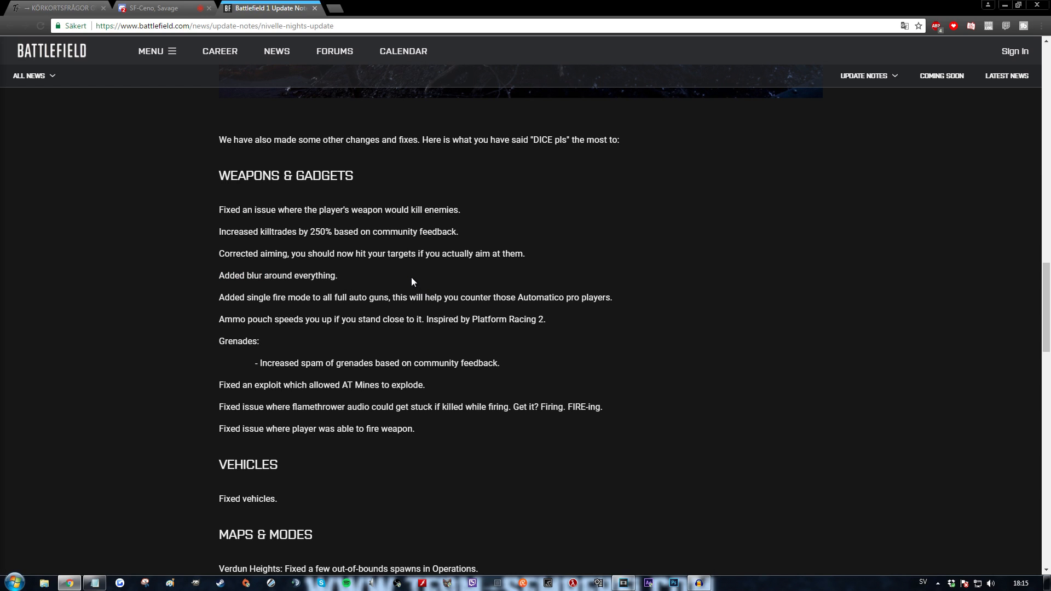
pyautogui.moveTo(219, 298); pyautogui.dragTo(300, 298)
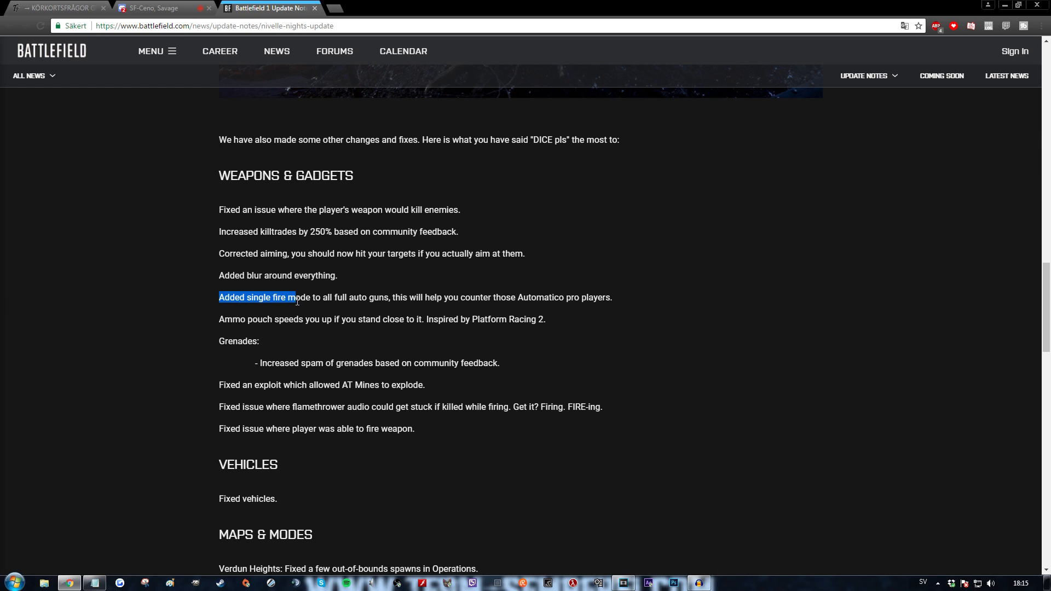
pyautogui.moveTo(295, 297); pyautogui.dragTo(392, 297)
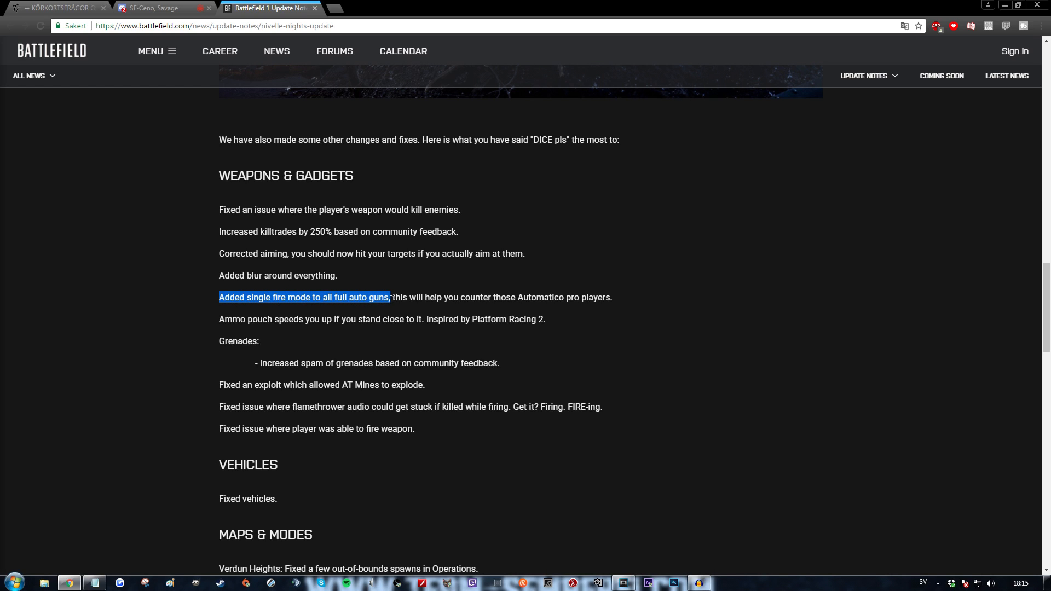
pyautogui.moveTo(390, 297); pyautogui.dragTo(565, 298)
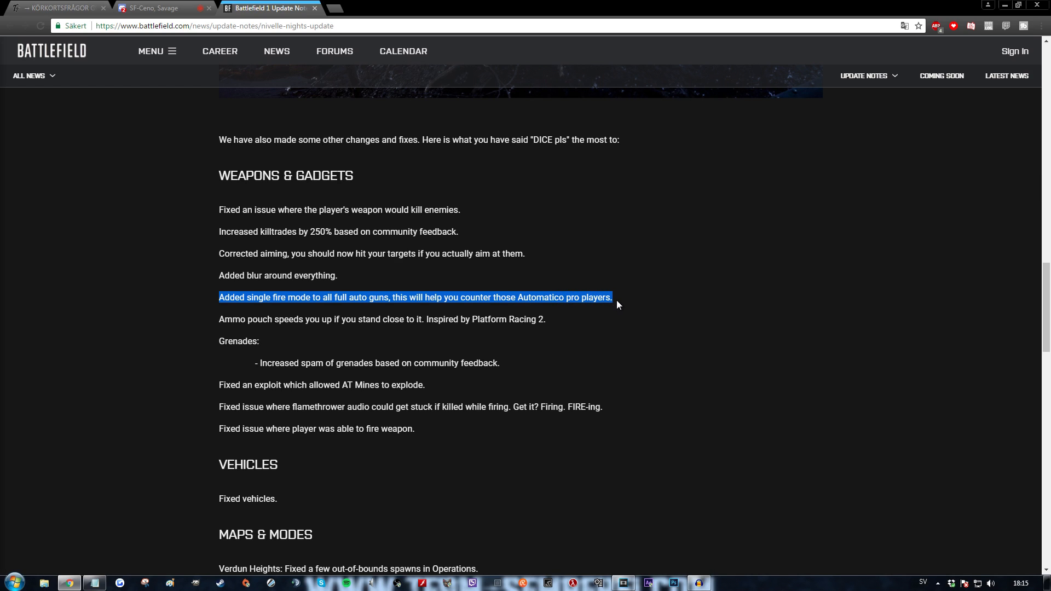
pyautogui.click(616, 306)
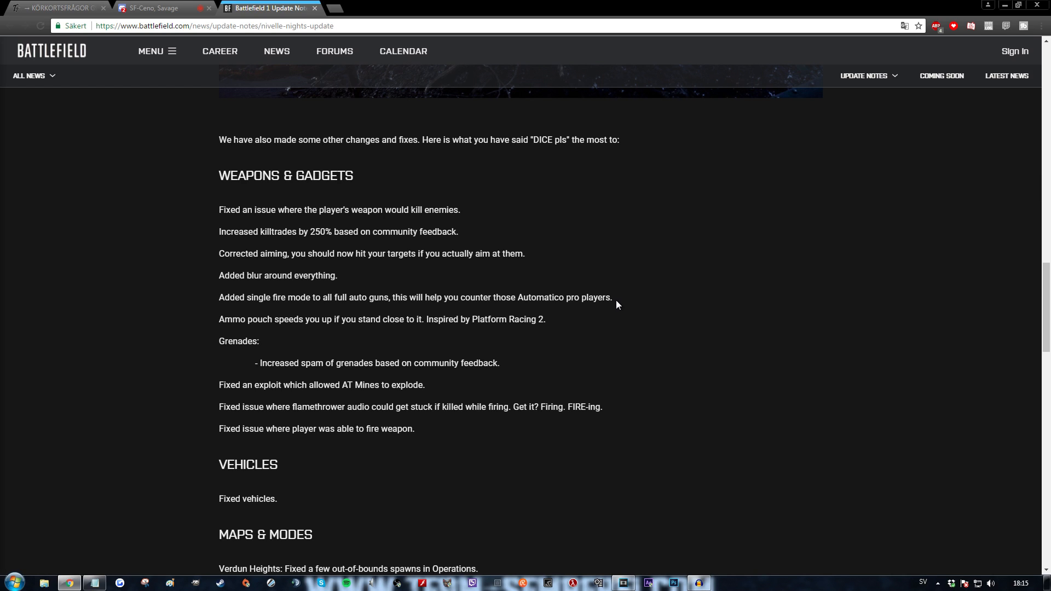
pyautogui.doubleClick(259, 318)
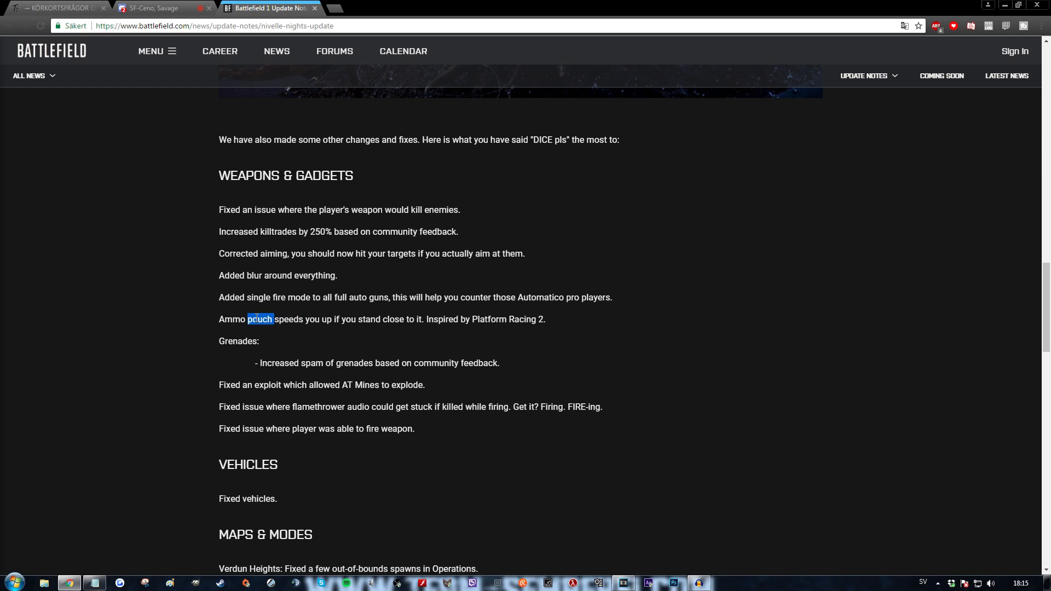
pyautogui.moveTo(246, 319); pyautogui.dragTo(373, 318)
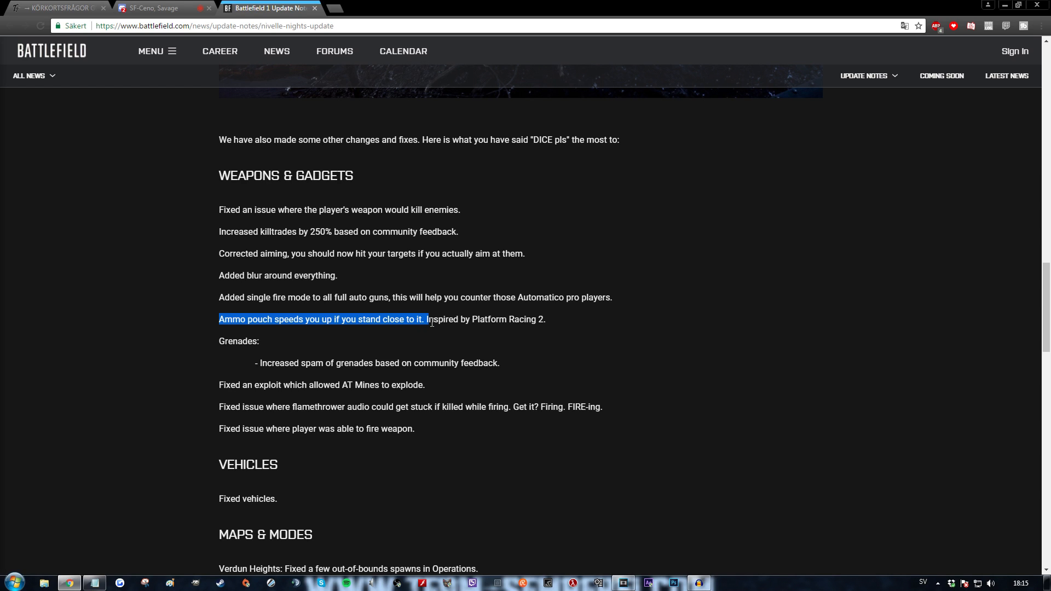
pyautogui.moveTo(429, 318); pyautogui.dragTo(545, 318)
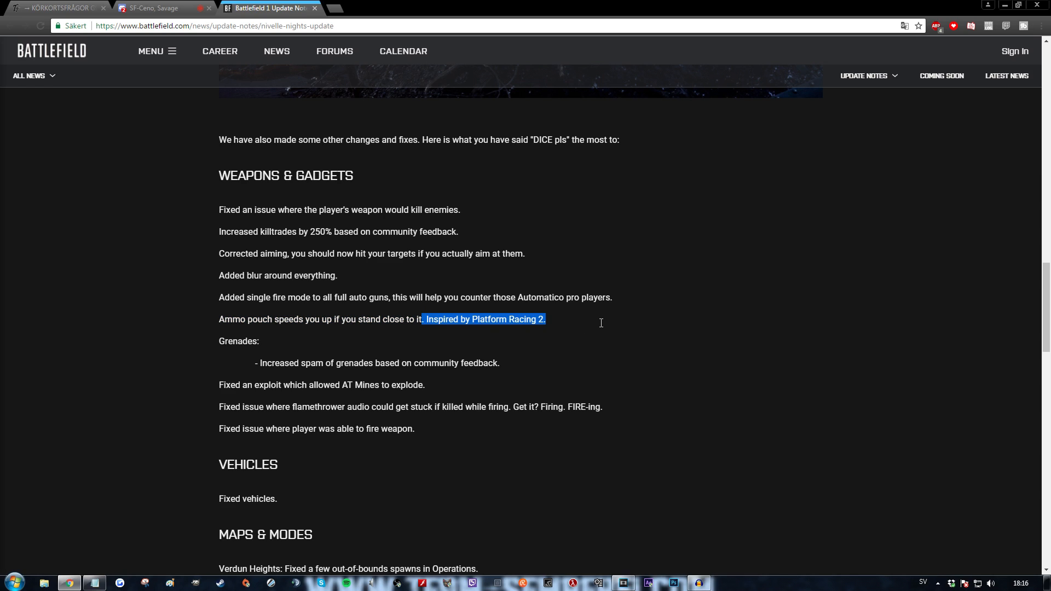
pyautogui.click(346, 339)
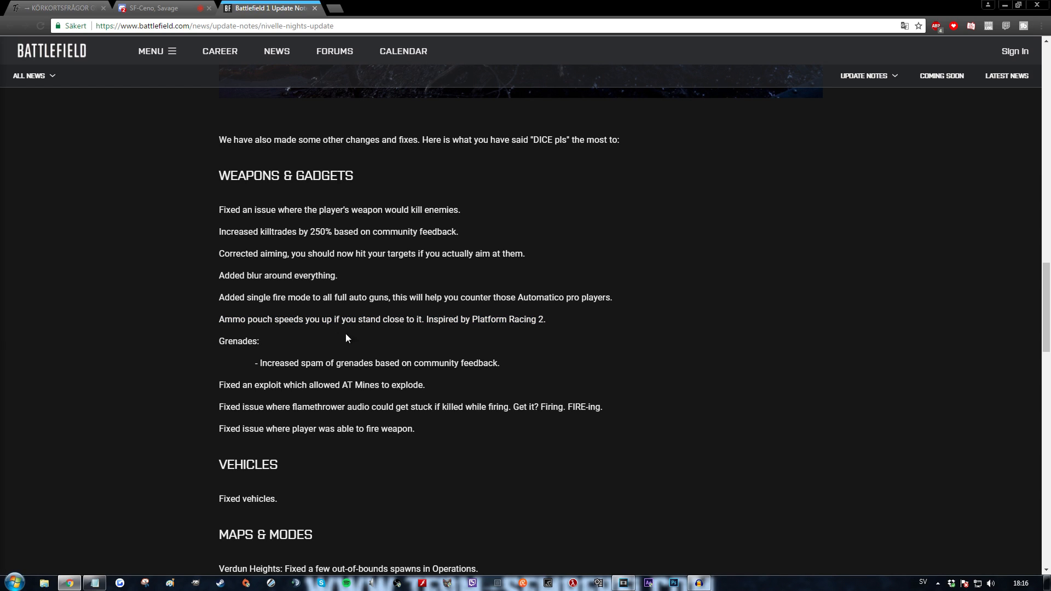
pyautogui.moveTo(255, 362); pyautogui.dragTo(357, 362)
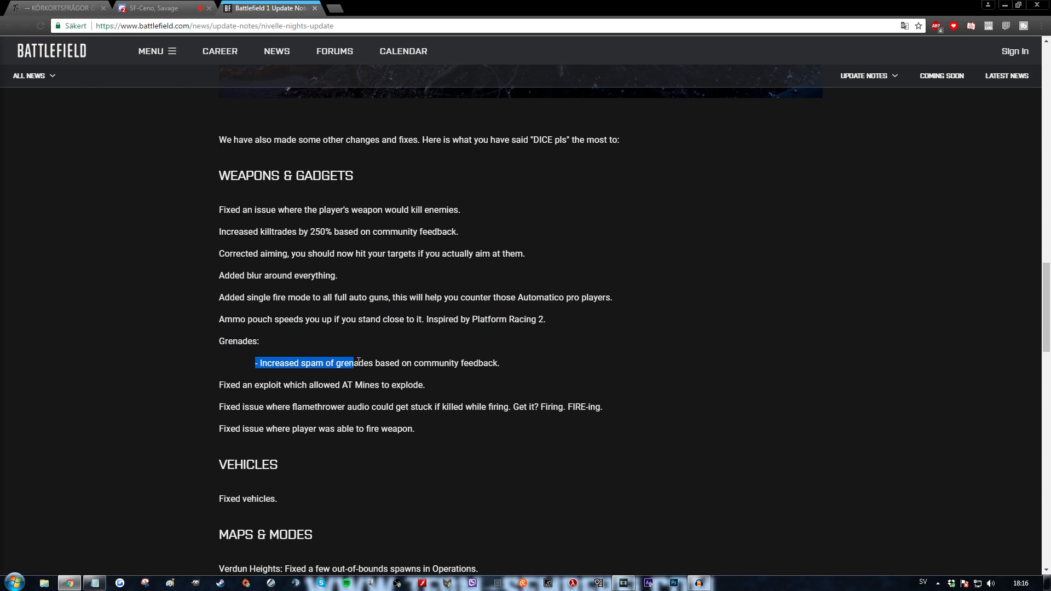
pyautogui.moveTo(355, 362); pyautogui.dragTo(499, 362)
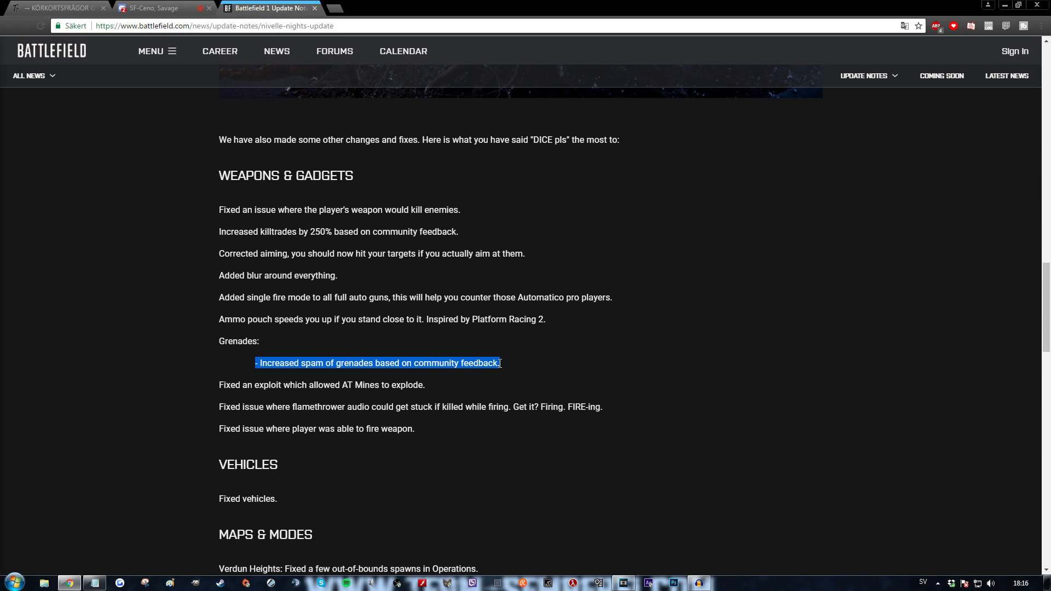
pyautogui.click(515, 371)
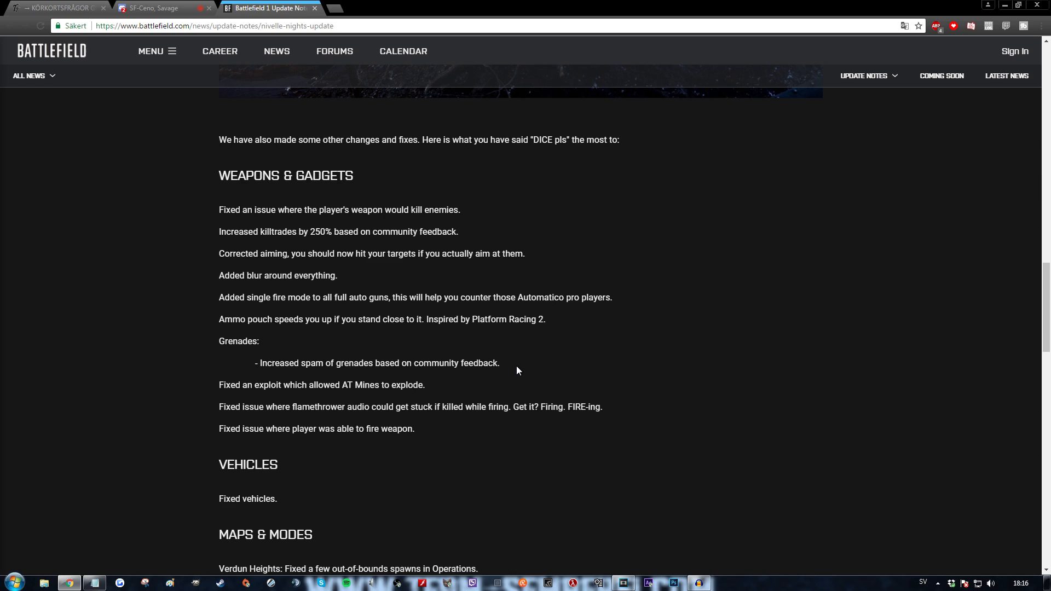
# - Highlight the AT Mines exploit line and the flamethrower audio fix with its Get it? joke
pyautogui.moveTo(219, 384); pyautogui.dragTo(297, 385)
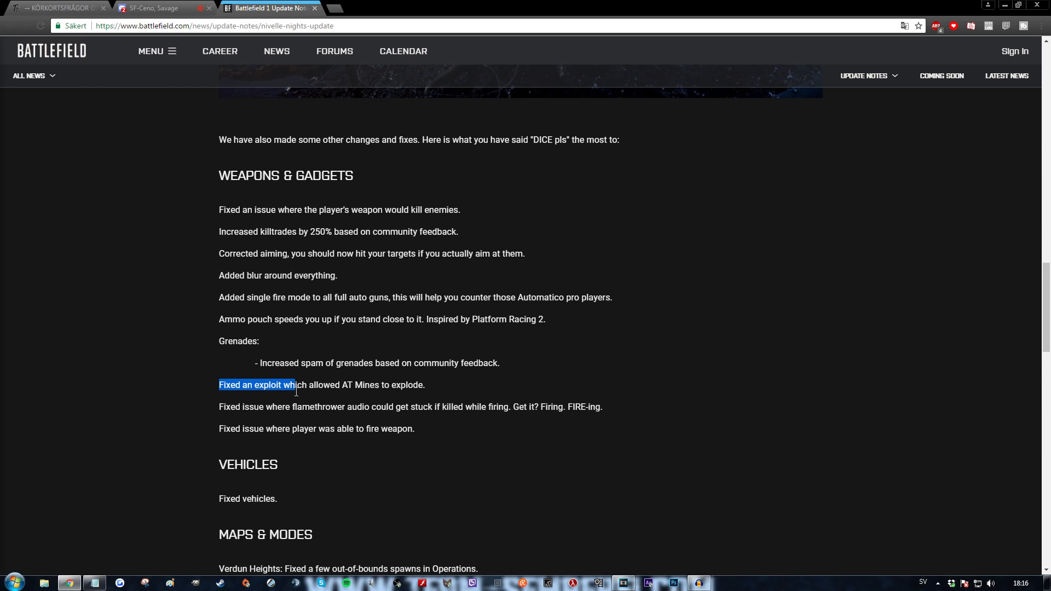
pyautogui.moveTo(300, 384); pyautogui.dragTo(419, 384)
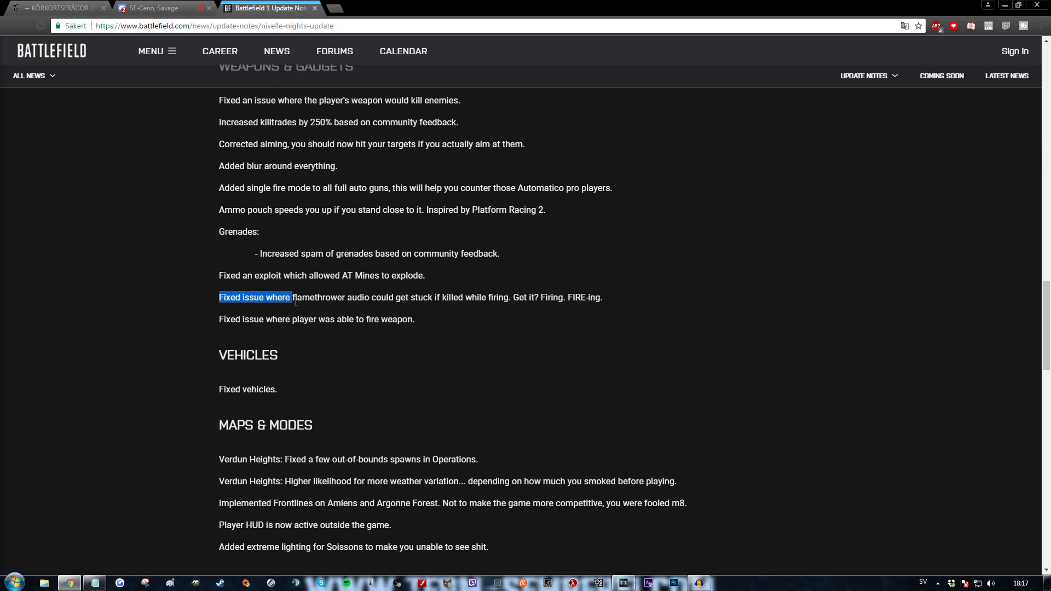
pyautogui.moveTo(295, 297); pyautogui.dragTo(405, 297)
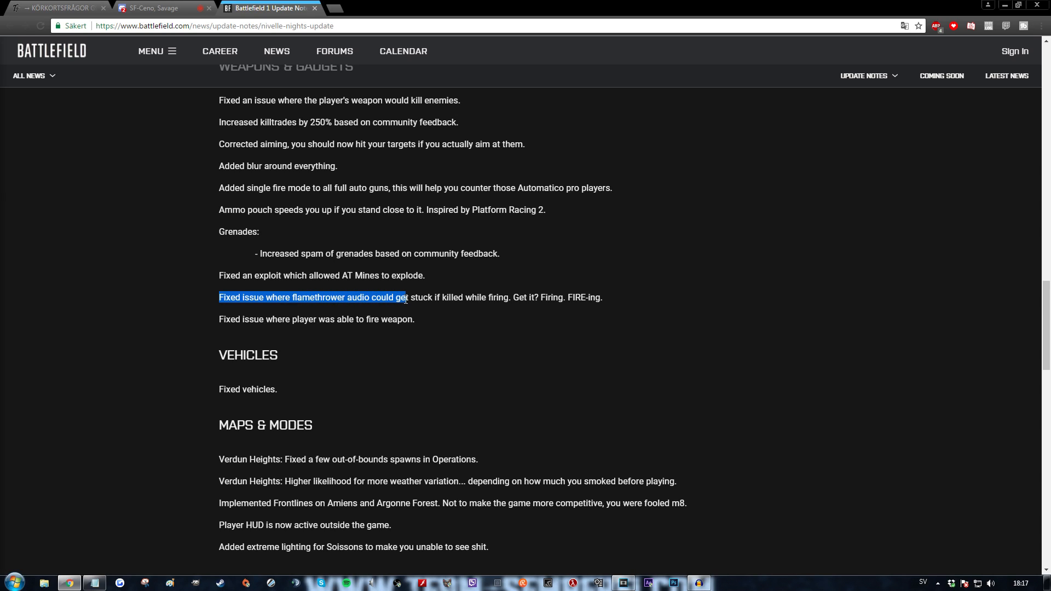
pyautogui.moveTo(406, 297); pyautogui.dragTo(511, 297)
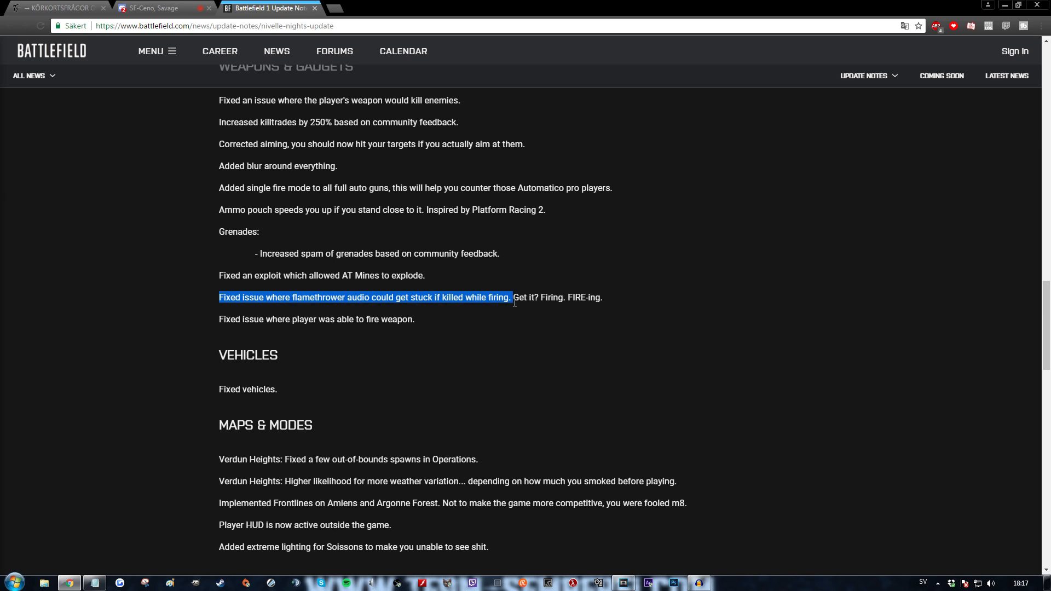
pyautogui.moveTo(511, 297); pyautogui.dragTo(547, 296)
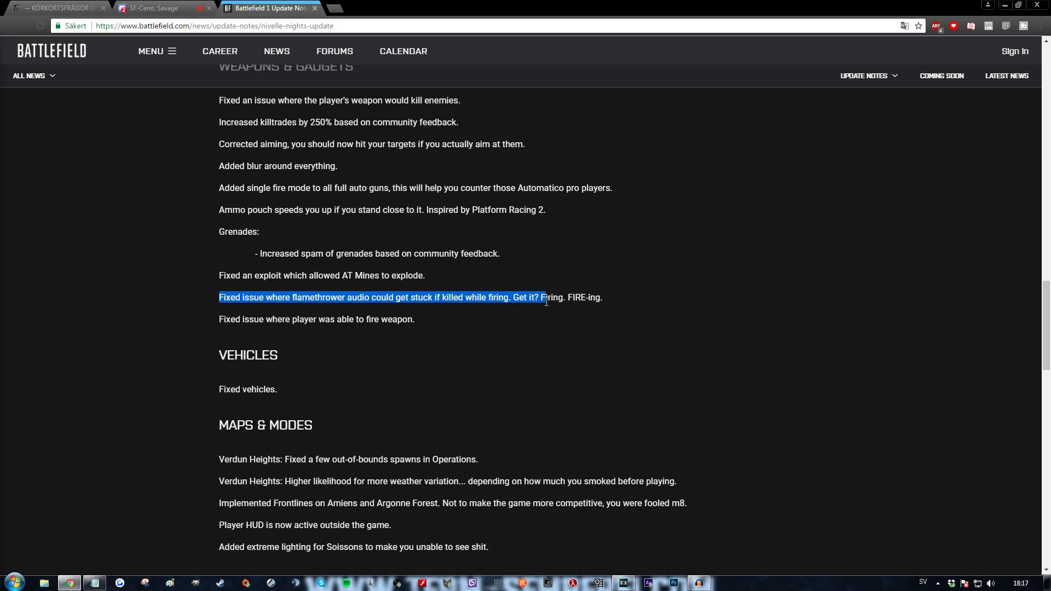
pyautogui.moveTo(545, 297); pyautogui.dragTo(585, 297)
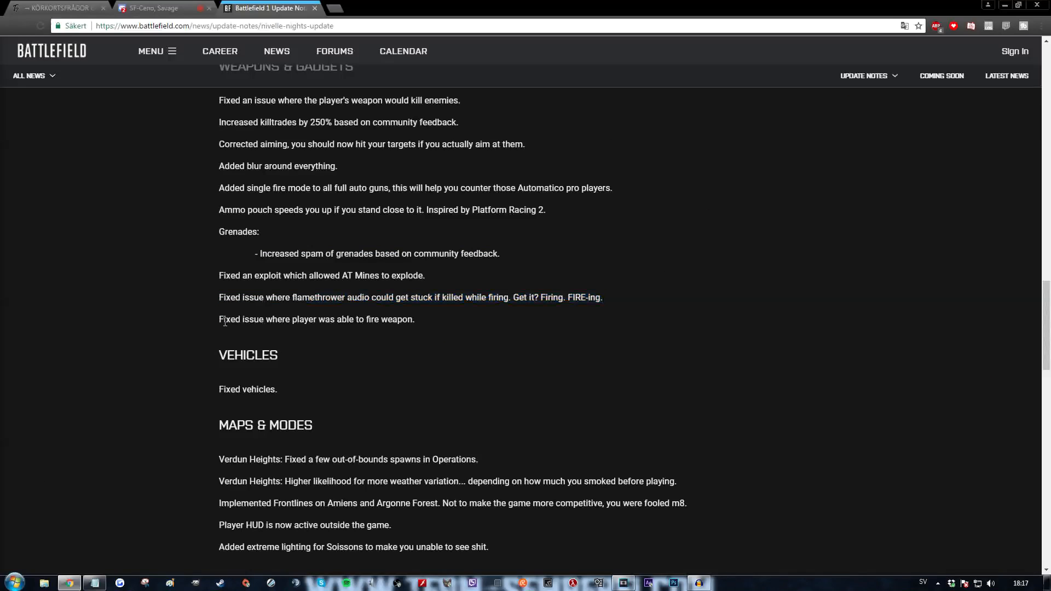
# - Highlight the fire weapon fix line and the Fixed vehicles entry
pyautogui.moveTo(219, 319); pyautogui.dragTo(360, 319)
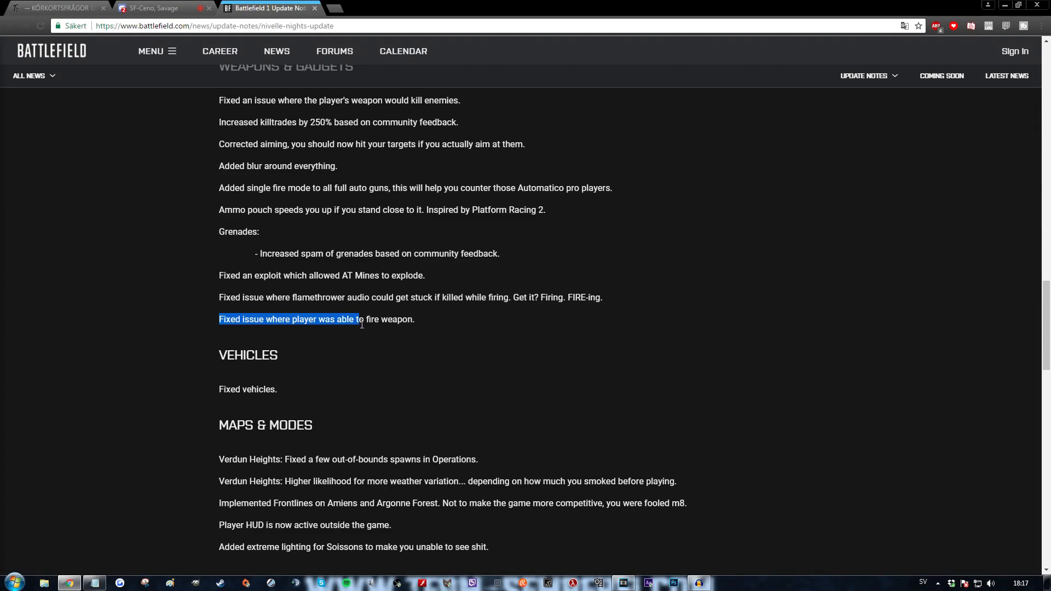
pyautogui.moveTo(360, 319); pyautogui.dragTo(414, 318)
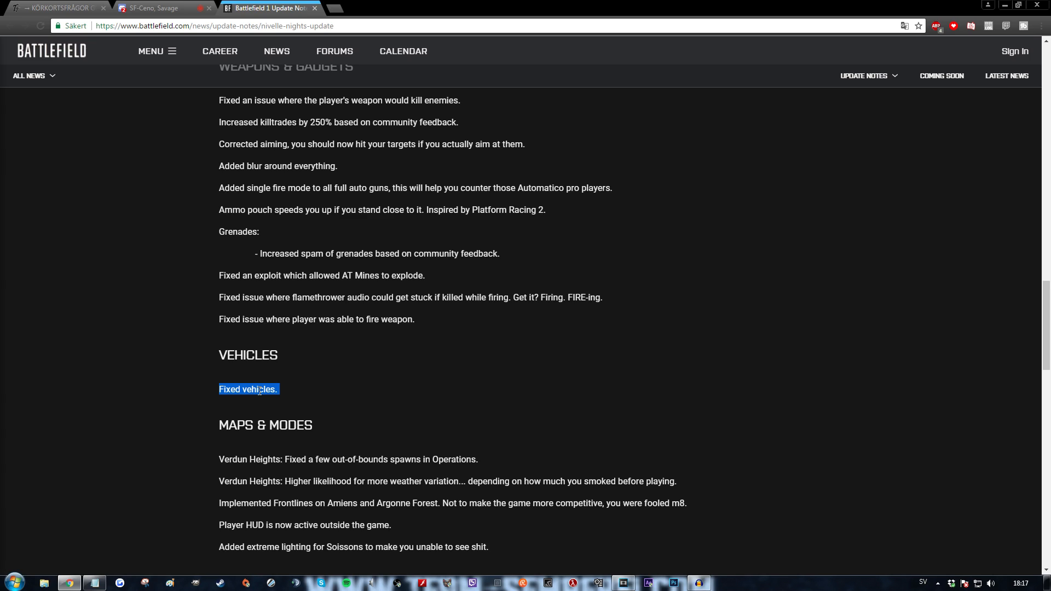
# - Highlight the Verdun out-of-bounds spawns line and the weather variation line in Maps & Modes
pyautogui.scroll(-3)
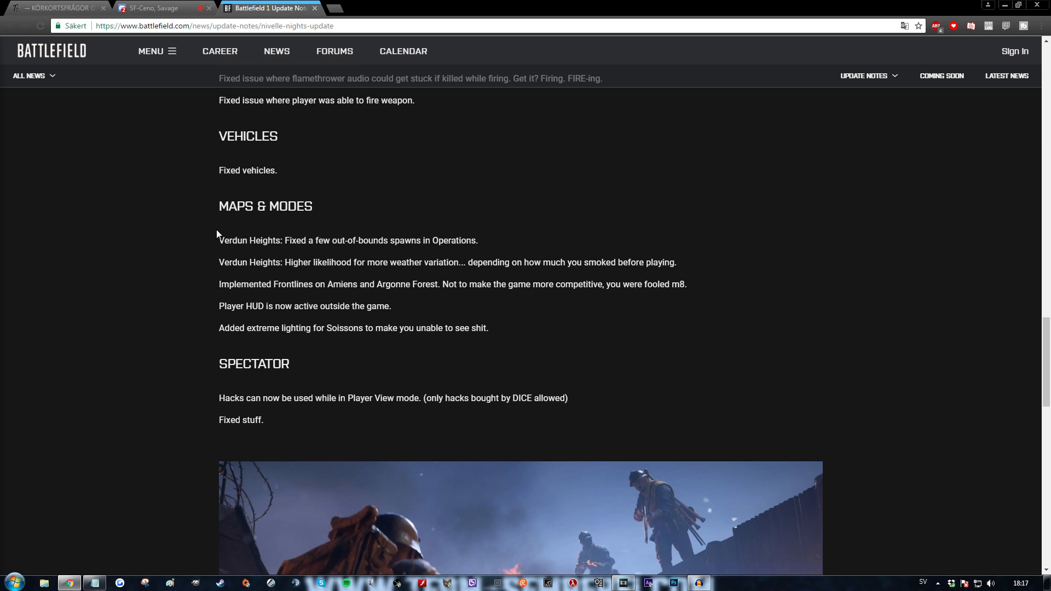
pyautogui.doubleClick(233, 240)
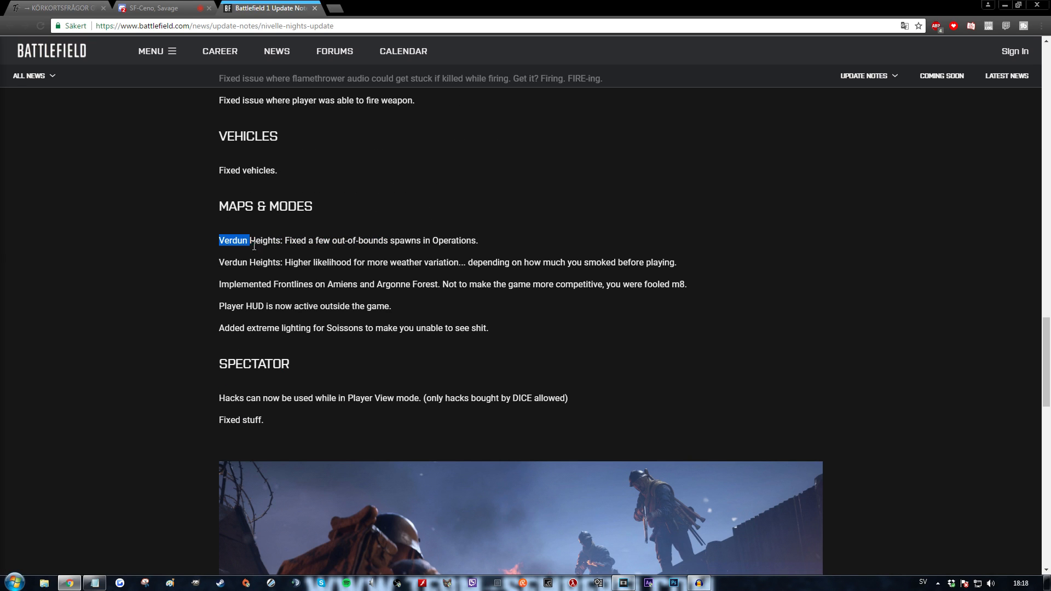
pyautogui.moveTo(249, 241); pyautogui.dragTo(430, 241)
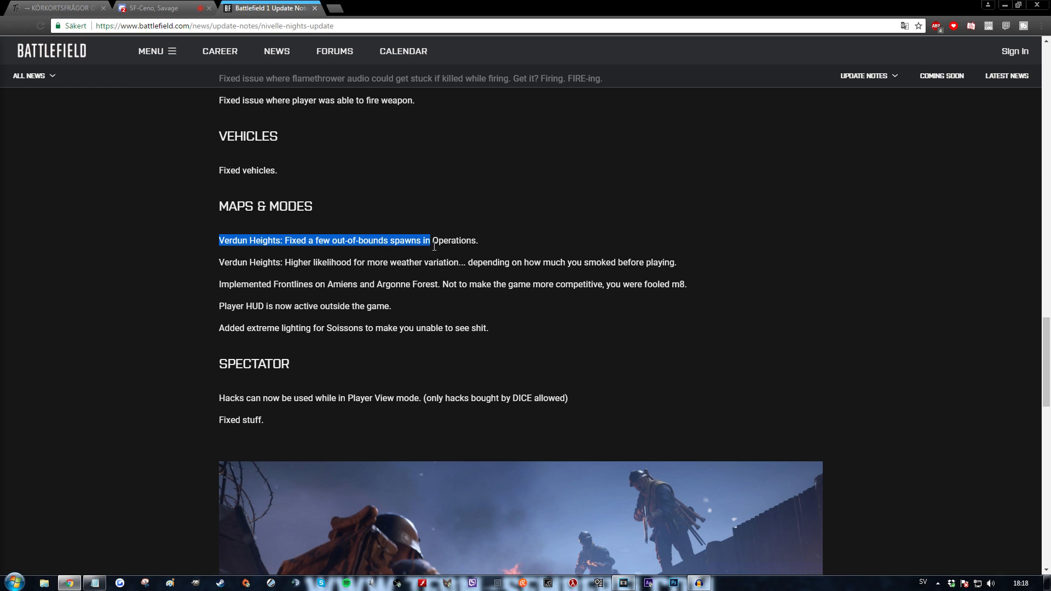
pyautogui.moveTo(433, 246); pyautogui.dragTo(489, 248)
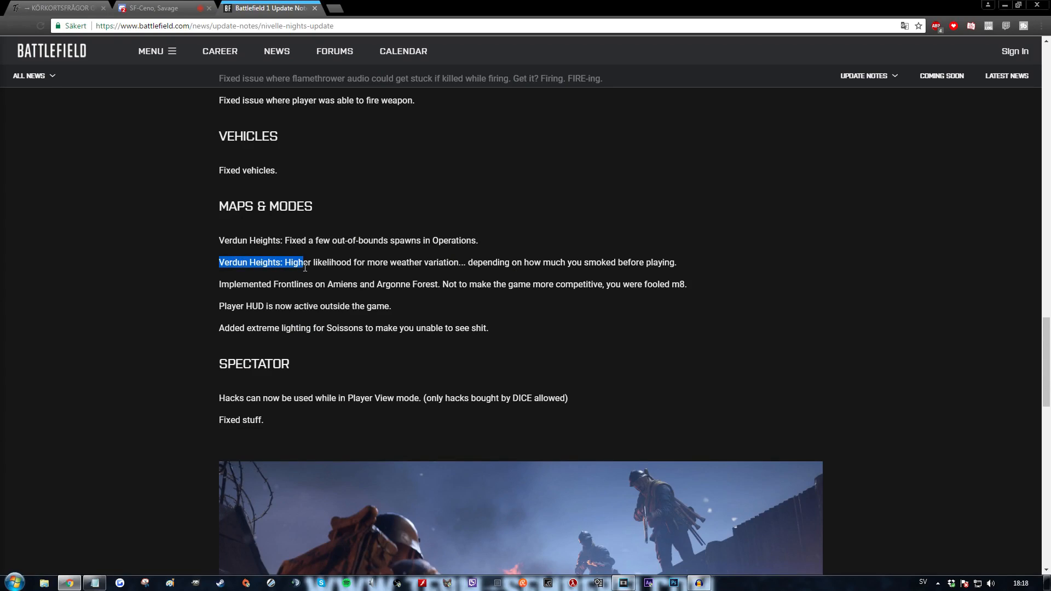
pyautogui.moveTo(303, 262); pyautogui.dragTo(364, 262)
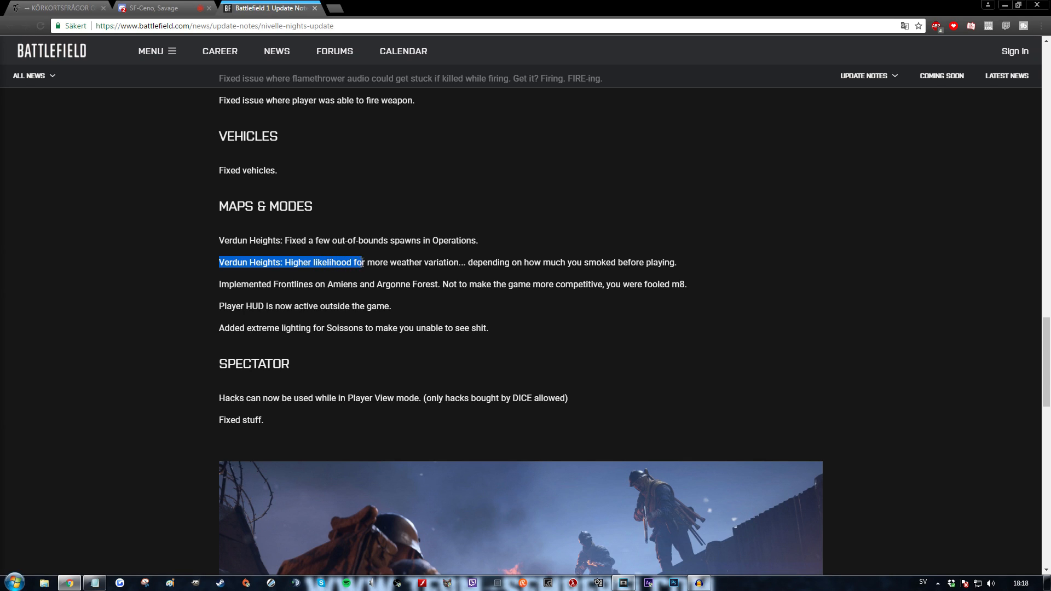
pyautogui.moveTo(363, 262); pyautogui.dragTo(461, 261)
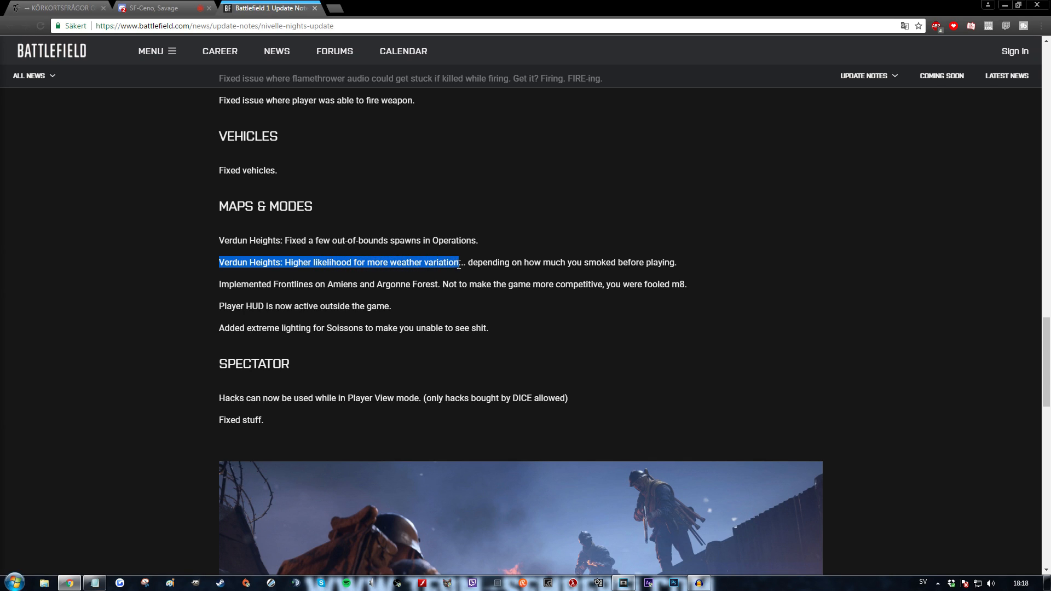
pyautogui.moveTo(460, 262); pyautogui.dragTo(610, 262)
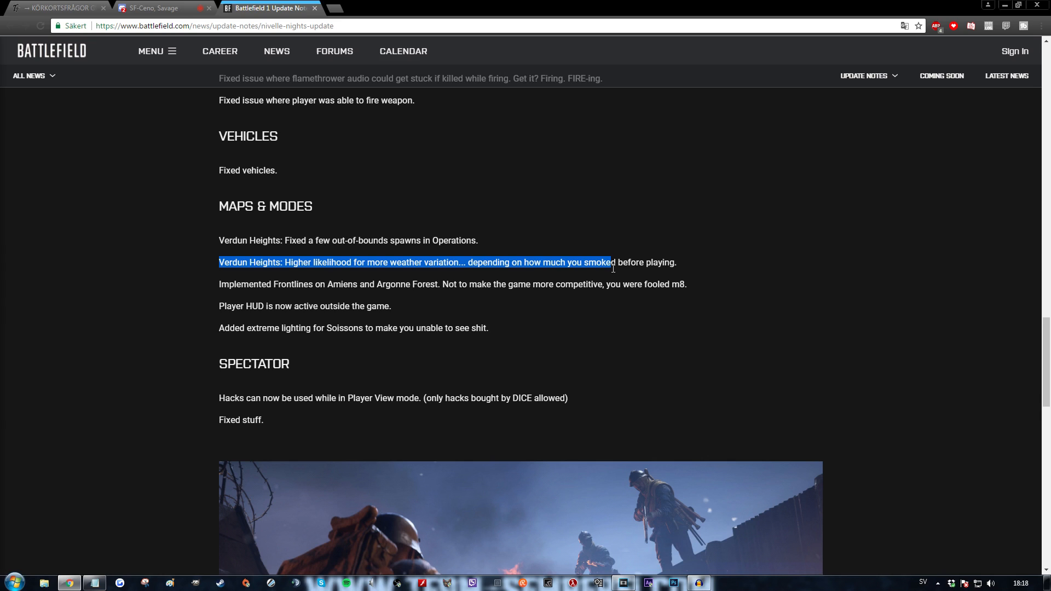
pyautogui.moveTo(609, 262); pyautogui.dragTo(677, 261)
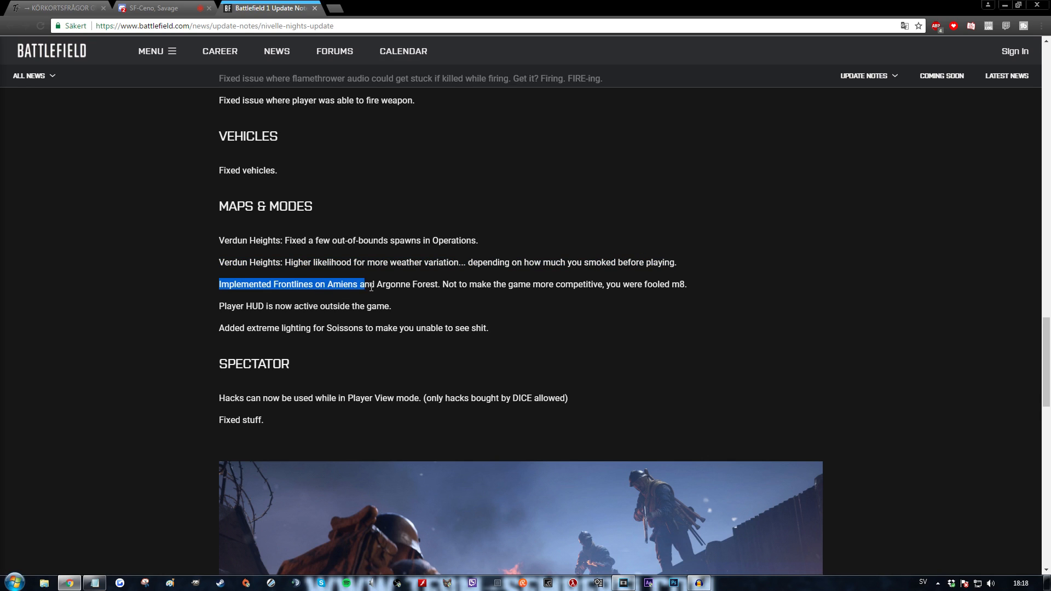
# - Highlight the Frontlines on Amiens and Argonne Forest, Player HUD and Soissons lighting notes, then deselect
pyautogui.moveTo(360, 285); pyautogui.dragTo(440, 285)
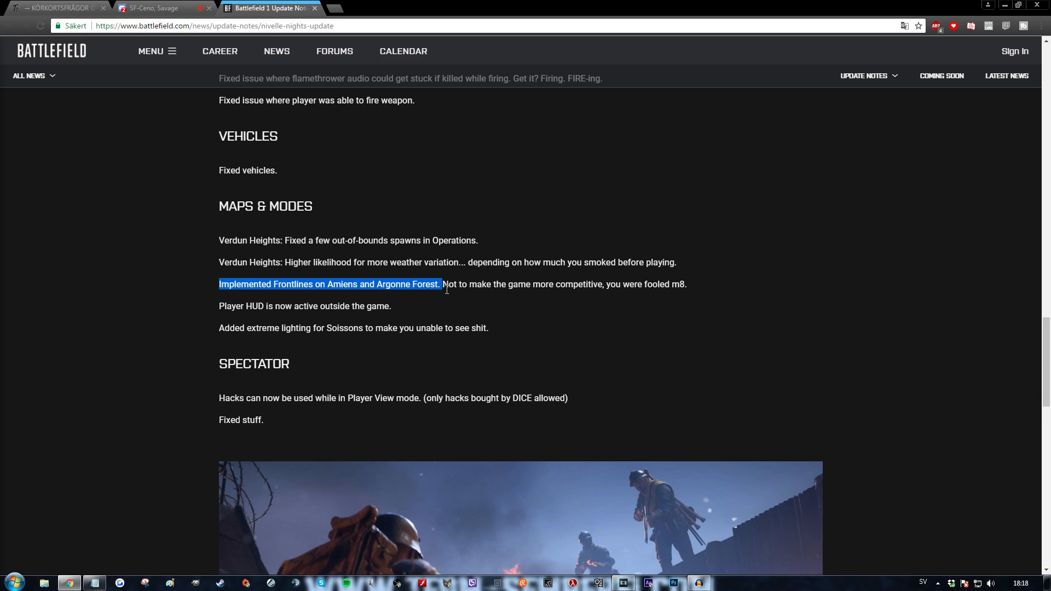
pyautogui.moveTo(441, 285); pyautogui.dragTo(595, 285)
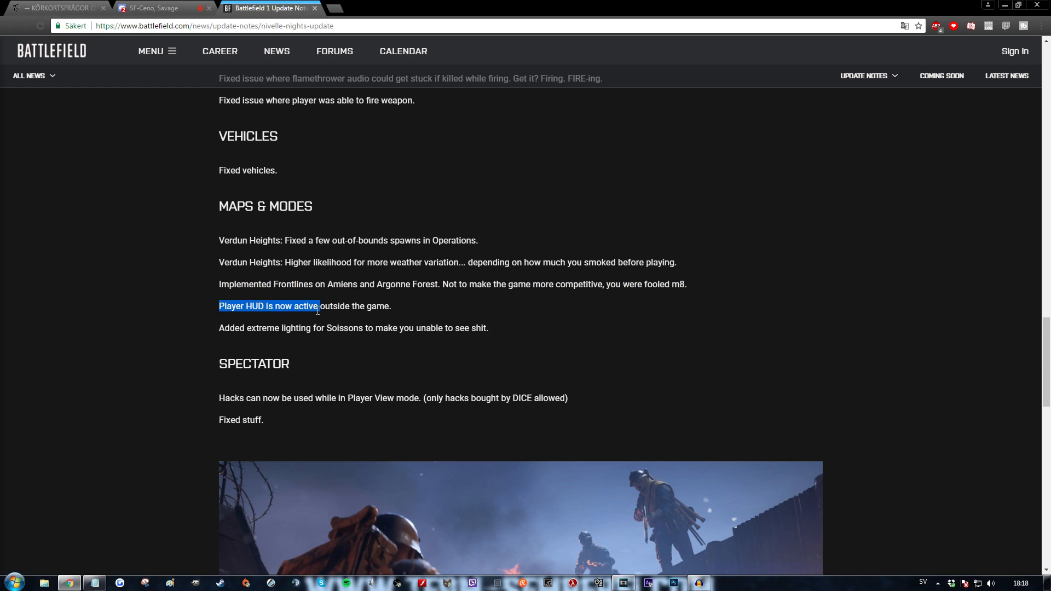
pyautogui.moveTo(317, 307); pyautogui.dragTo(389, 306)
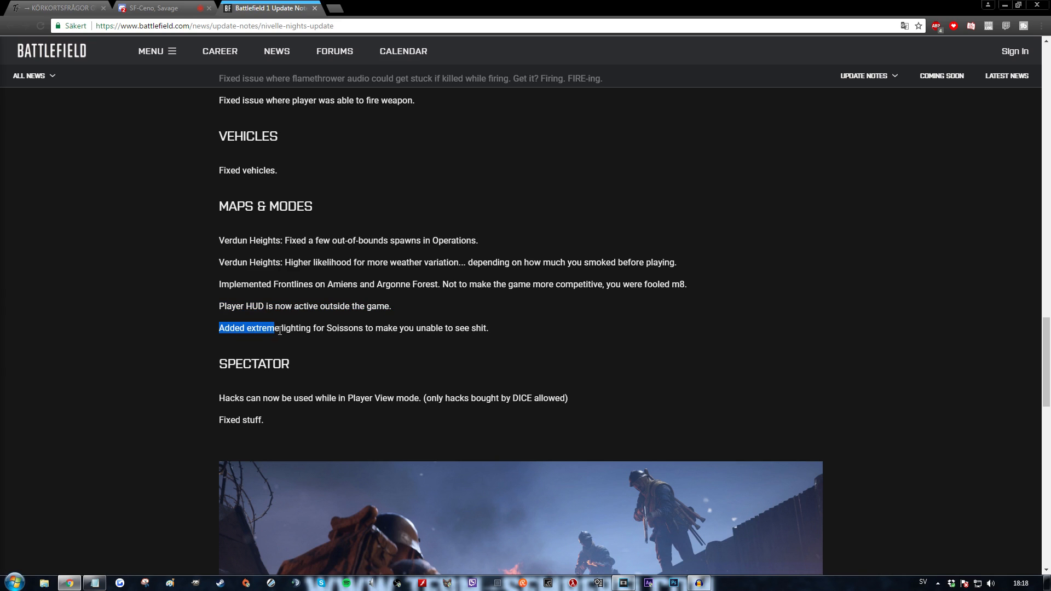
pyautogui.moveTo(273, 328); pyautogui.dragTo(376, 328)
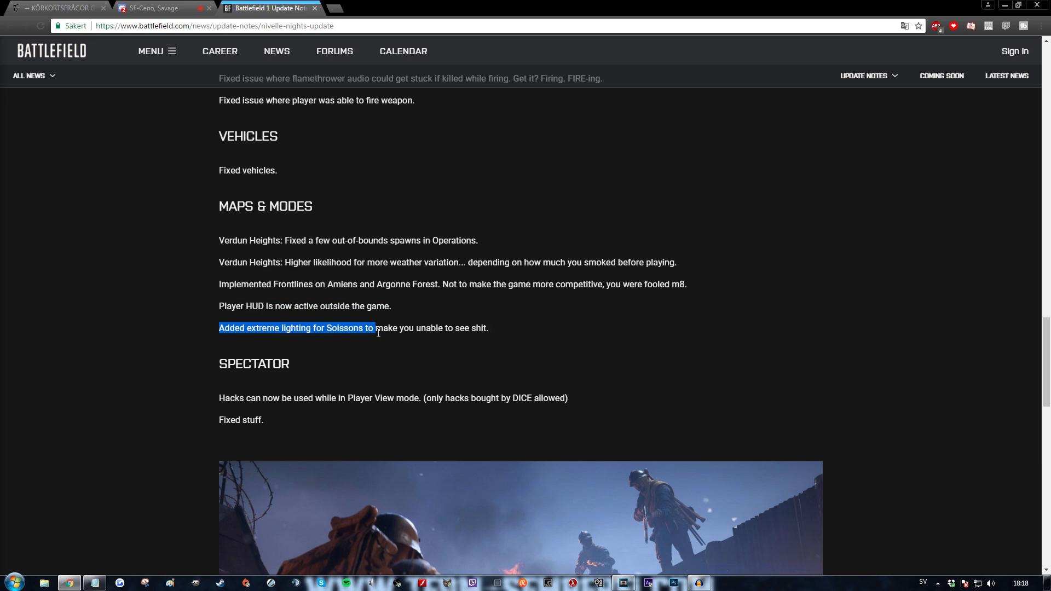
pyautogui.moveTo(376, 327); pyautogui.dragTo(489, 328)
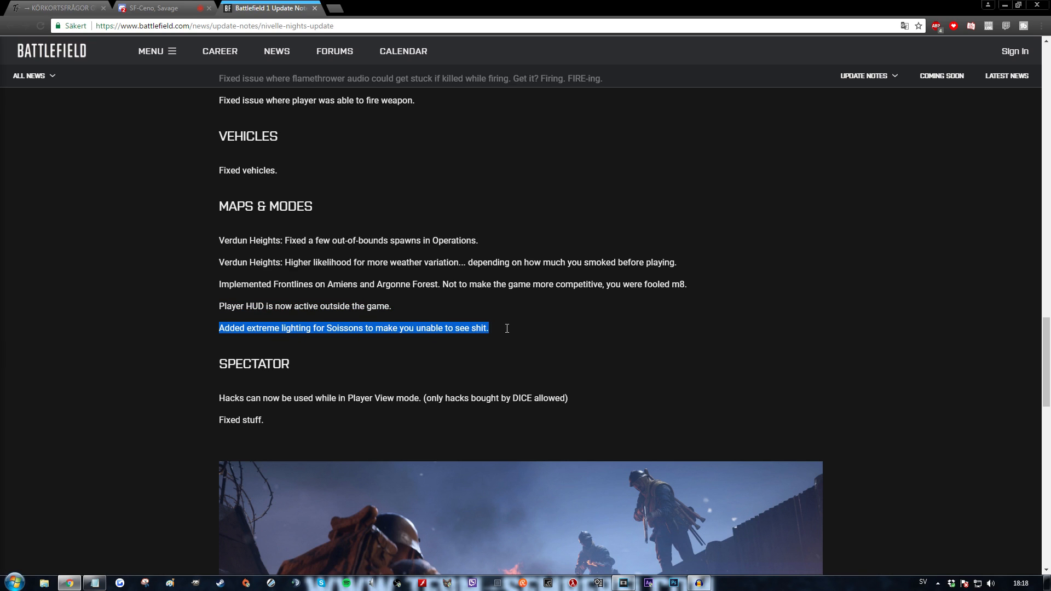
pyautogui.click(503, 333)
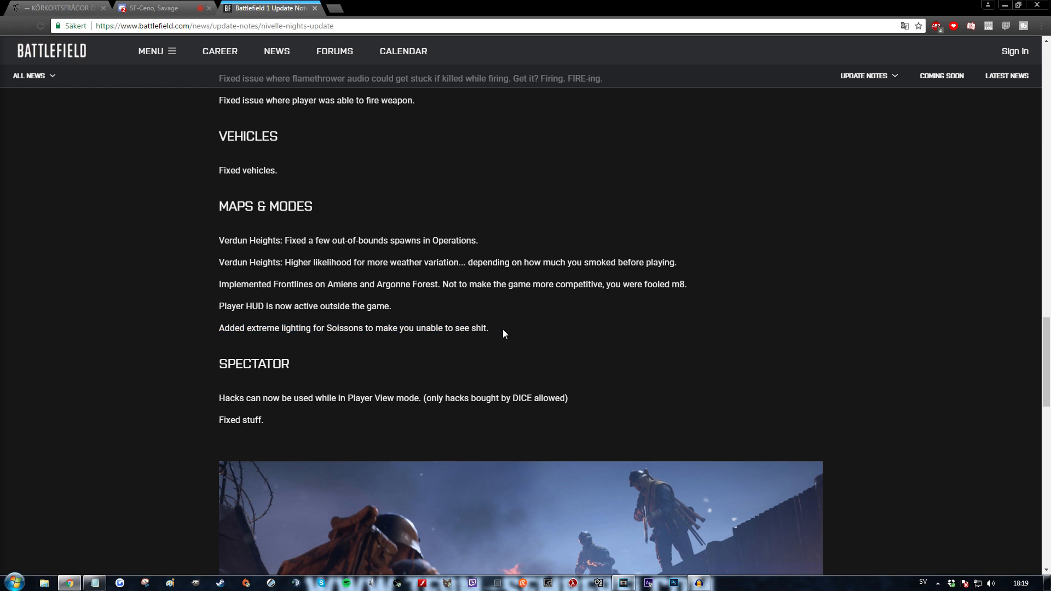
# - Highlight the Spectator Player View hacks note while reading it
pyautogui.scroll(-3)
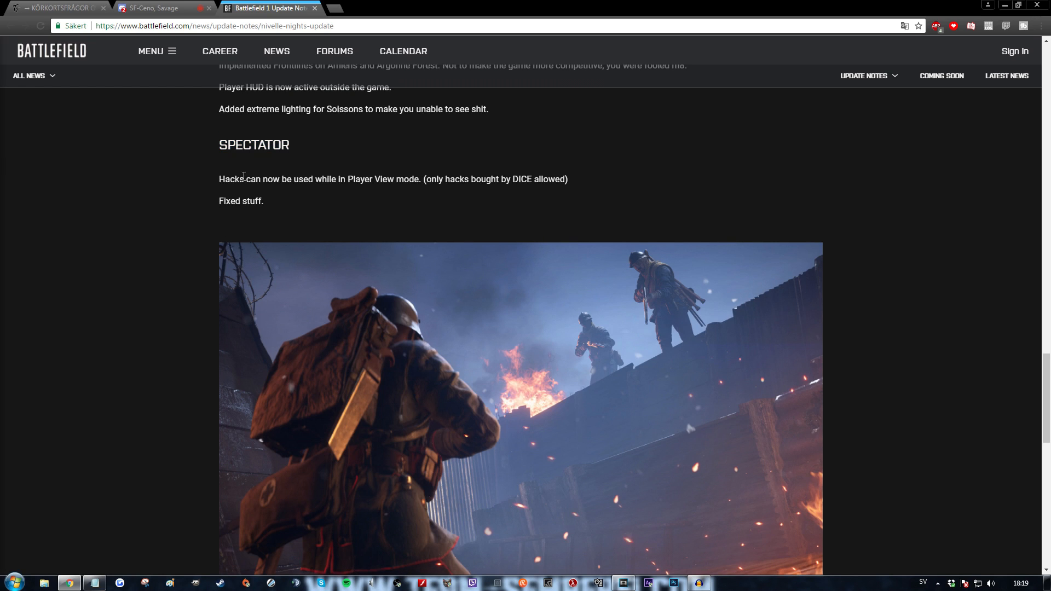
pyautogui.moveTo(226, 178); pyautogui.dragTo(397, 178)
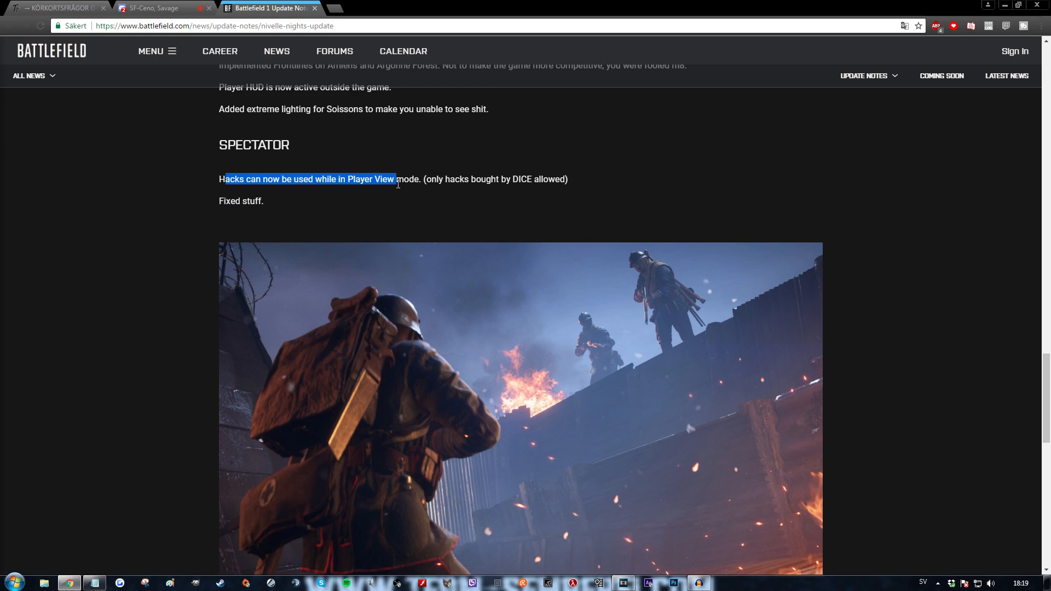
pyautogui.moveTo(395, 178); pyautogui.dragTo(467, 179)
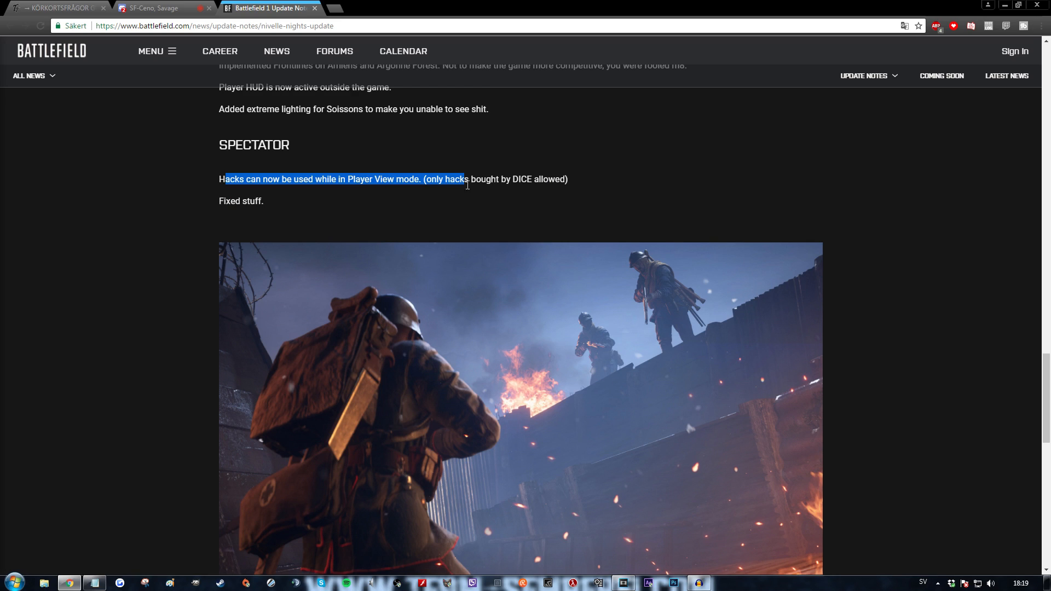
pyautogui.moveTo(468, 178); pyautogui.dragTo(456, 182)
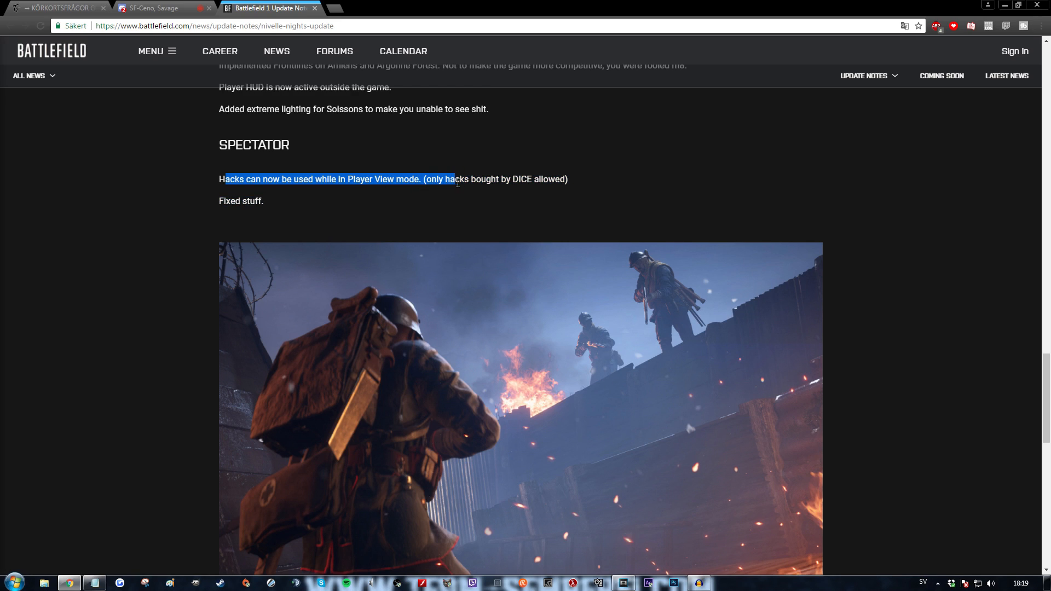
pyautogui.moveTo(455, 179); pyautogui.dragTo(567, 178)
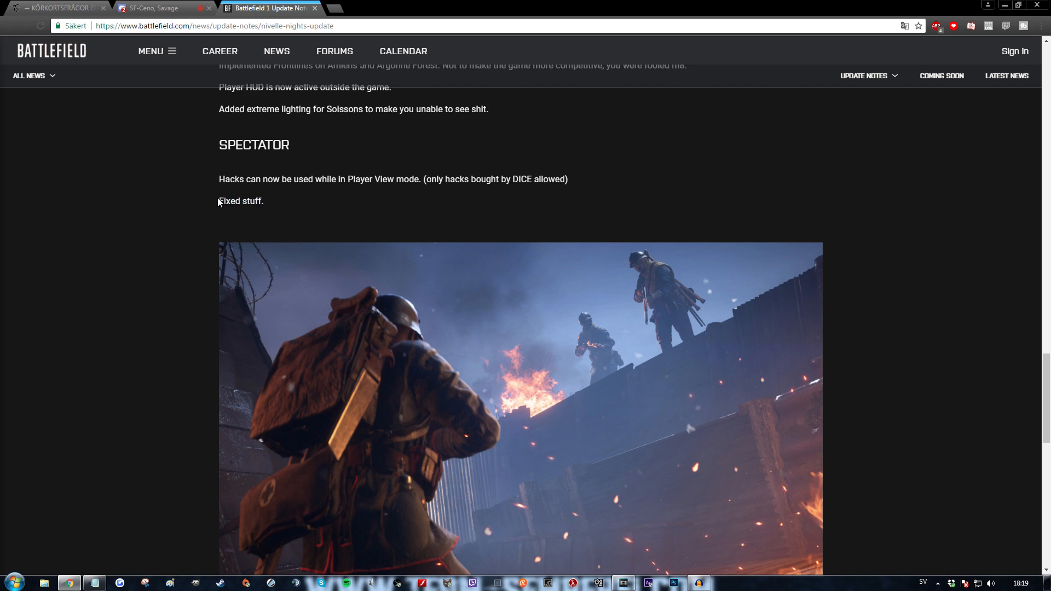
# - Highlight the RSP heading and its community feedback paragraph, then deselect
pyautogui.scroll(-3)
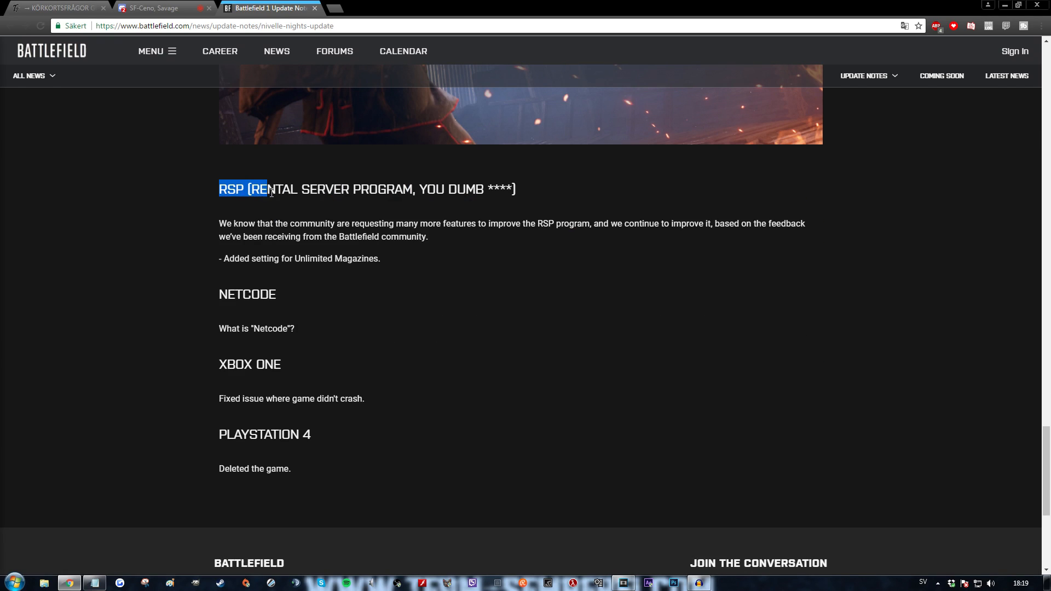
pyautogui.moveTo(267, 189); pyautogui.dragTo(507, 190)
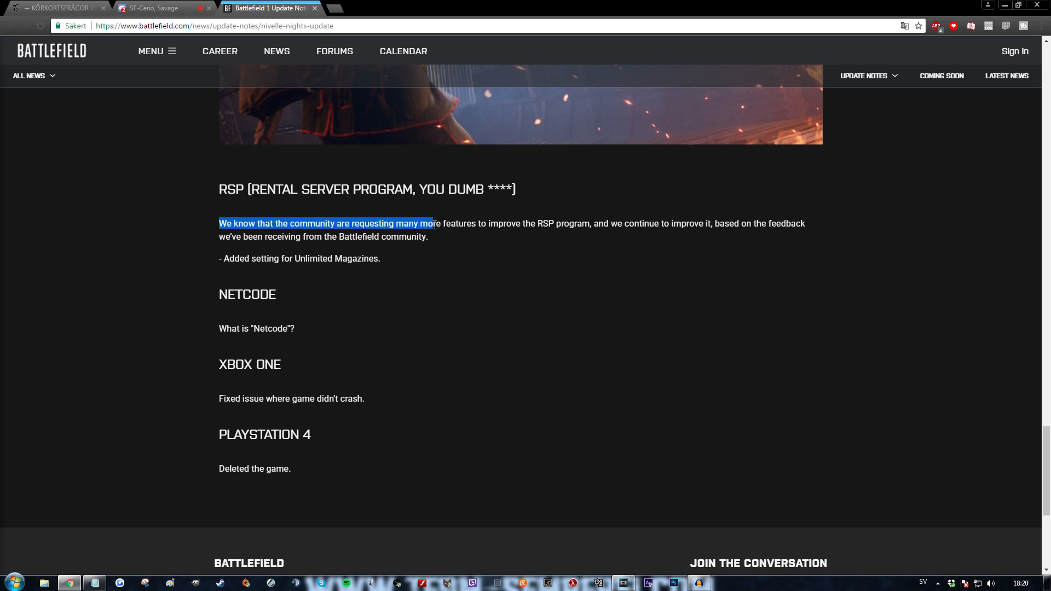
pyautogui.moveTo(433, 223); pyautogui.dragTo(578, 223)
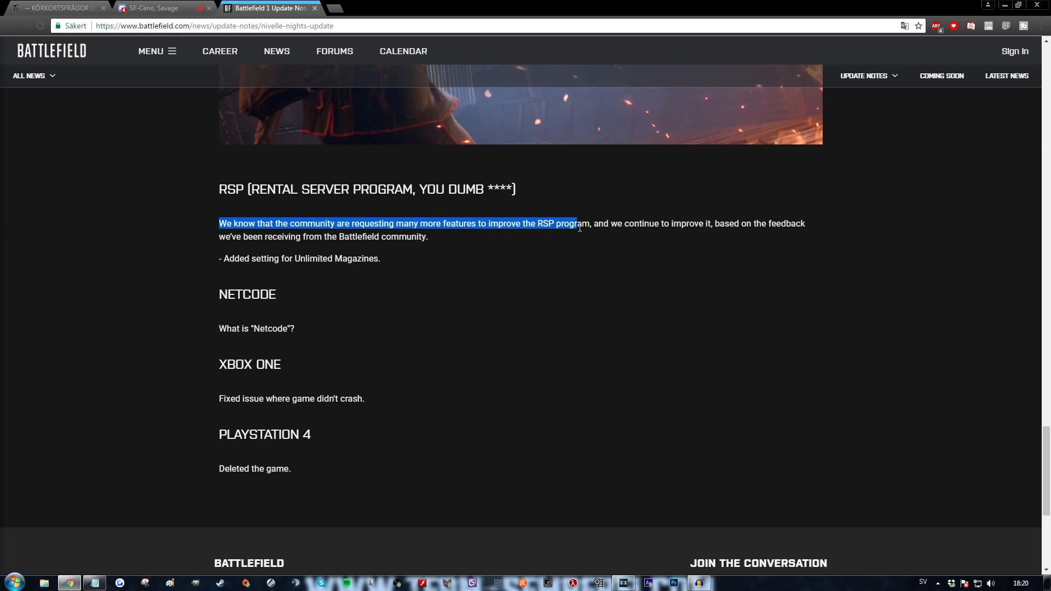
pyautogui.moveTo(578, 223); pyautogui.dragTo(704, 223)
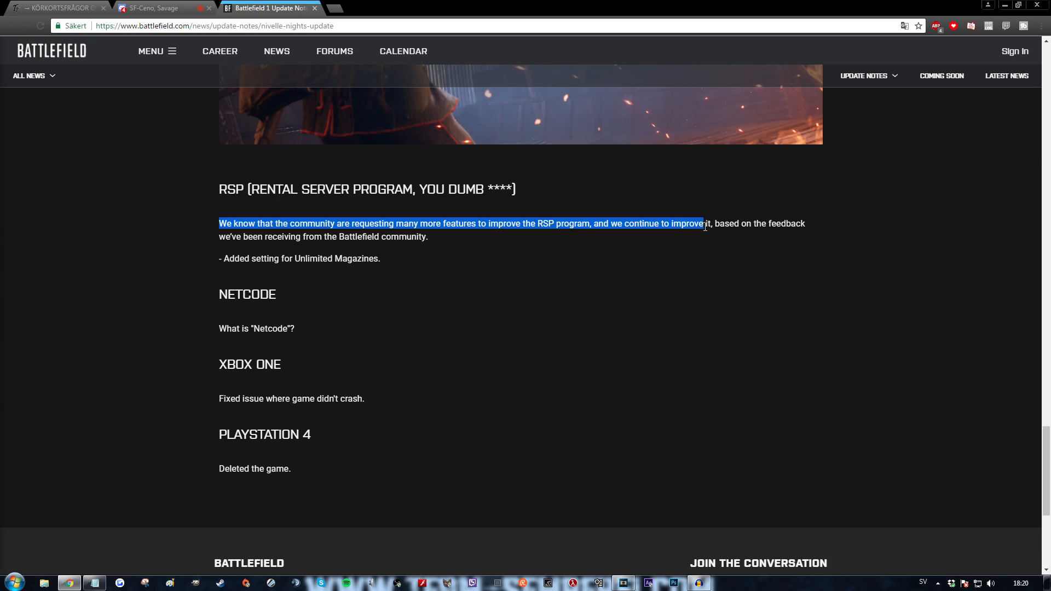
pyautogui.moveTo(706, 223); pyautogui.dragTo(282, 237)
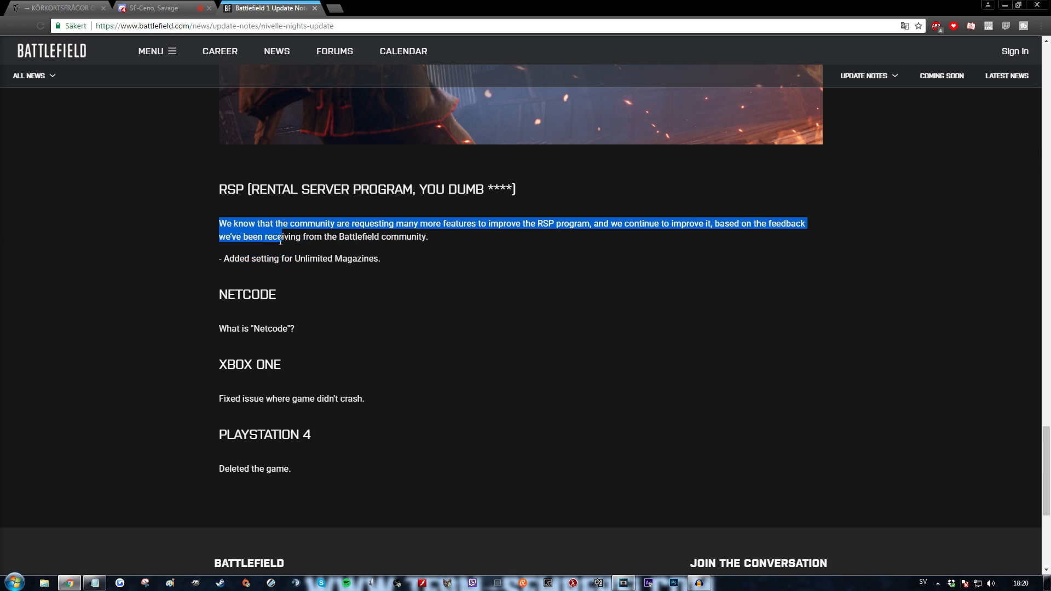
pyautogui.click(194, 266)
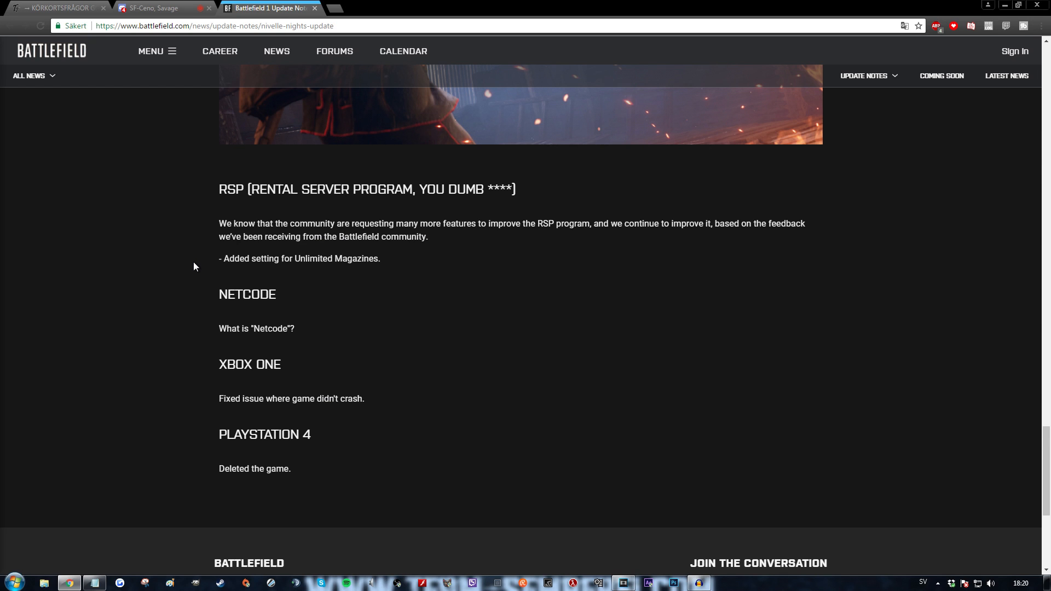
# - Mark words in the Unlimited Magazines setting note while reading it
pyautogui.doubleClick(233, 258)
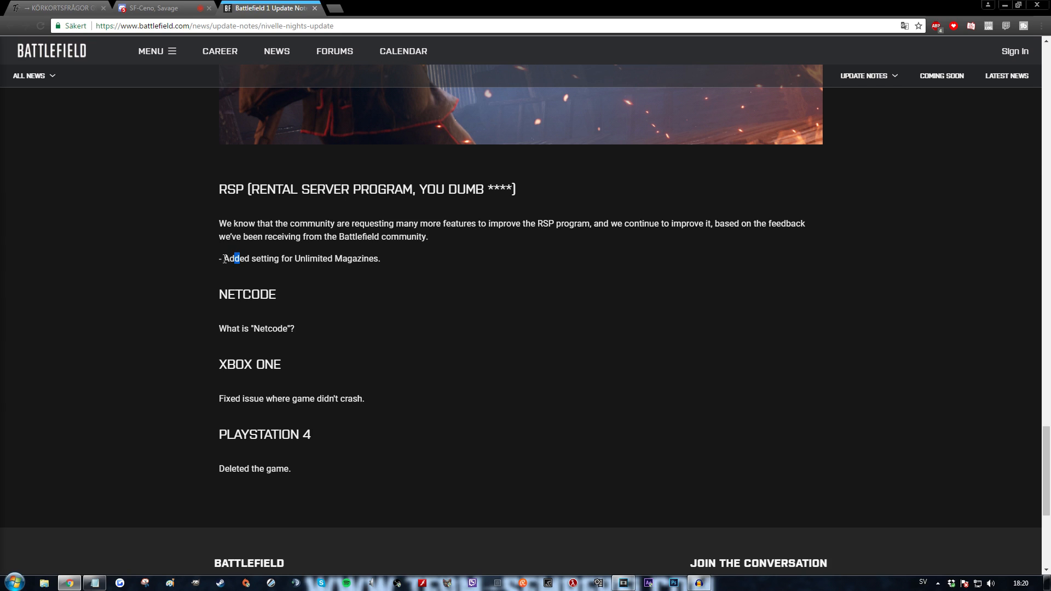
pyautogui.moveTo(219, 259); pyautogui.dragTo(380, 258)
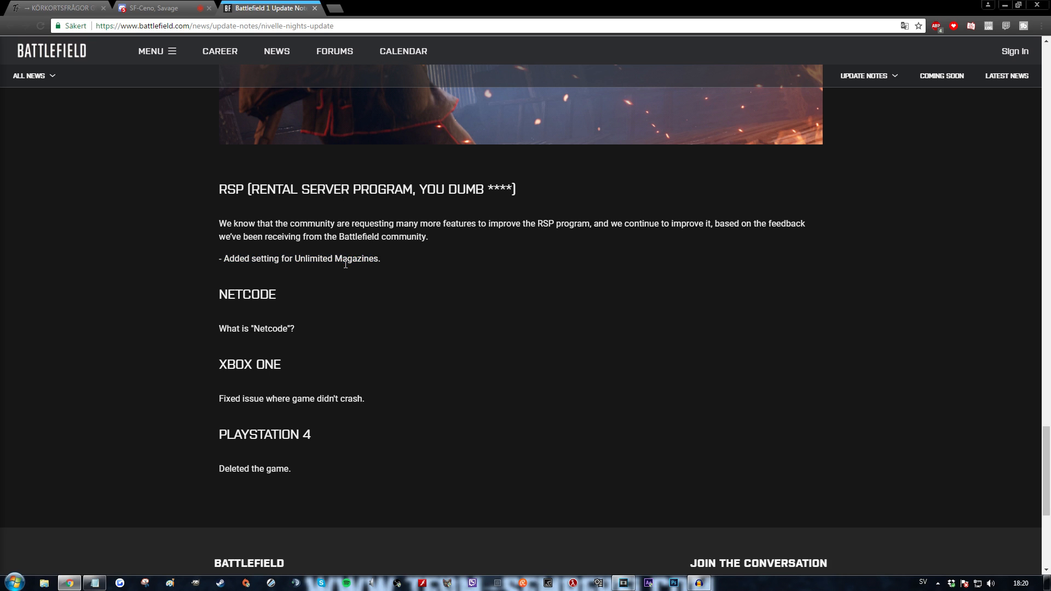
pyautogui.doubleClick(265, 258)
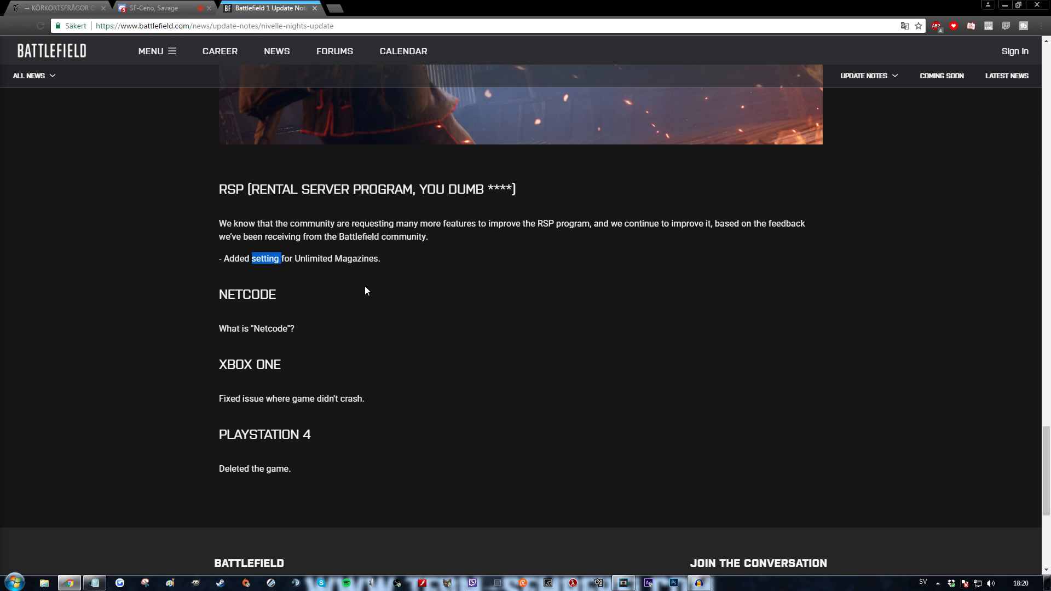
# - Read to the page bottom, highlighting the Xbox One crash fix note, then deselect
pyautogui.scroll(-3)
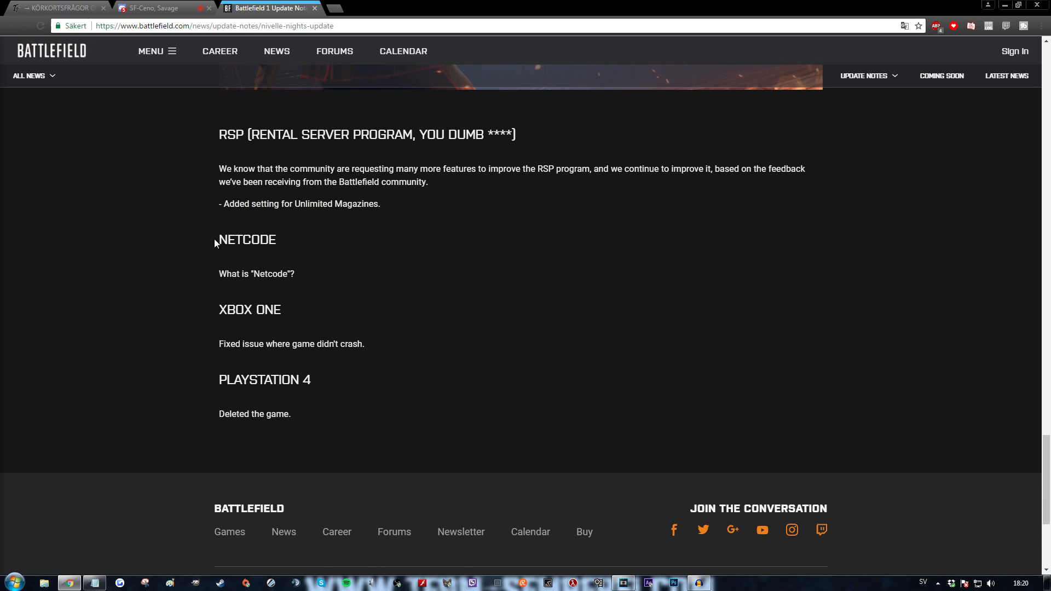
pyautogui.doubleClick(246, 240)
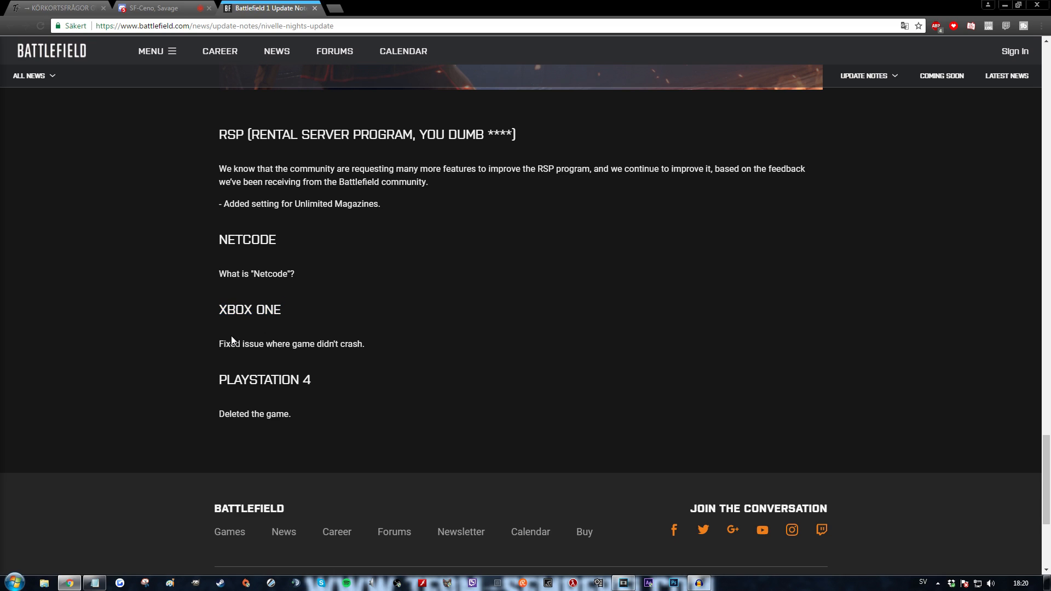
pyautogui.moveTo(219, 344); pyautogui.dragTo(339, 344)
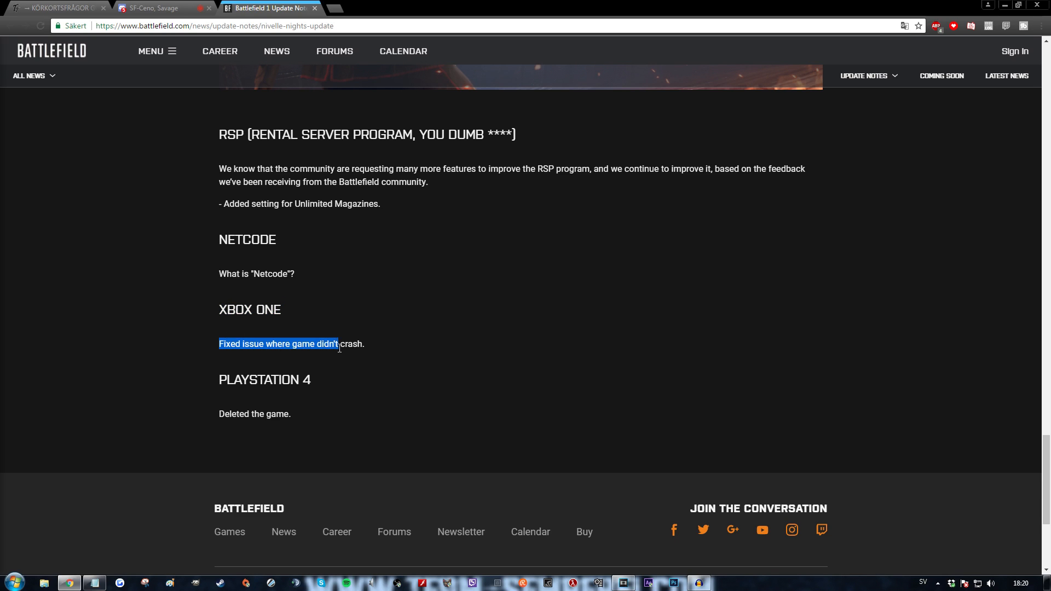
pyautogui.click(351, 344)
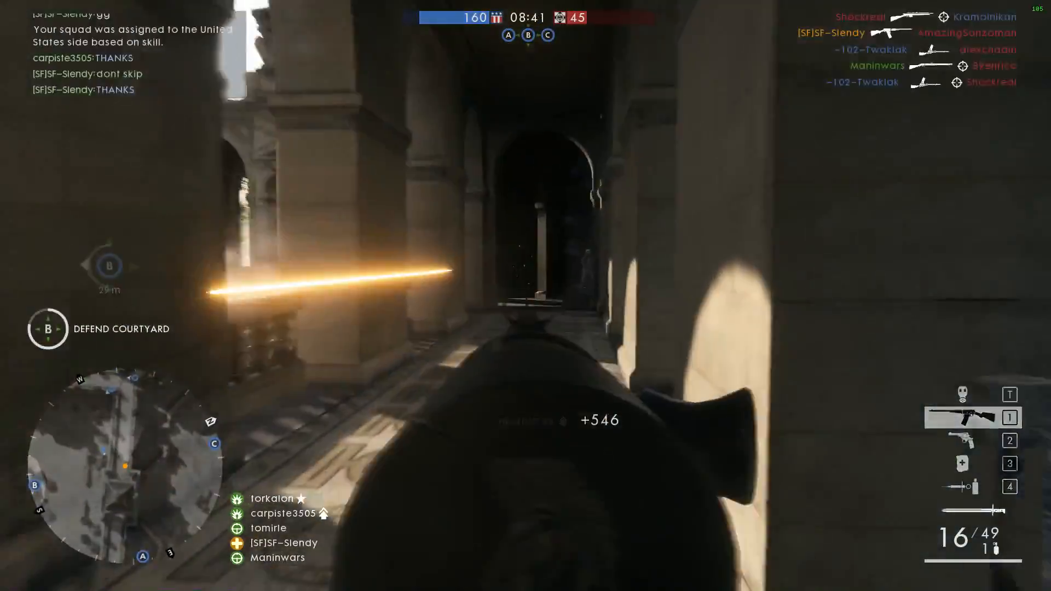
# - Fire at an enemy while defending courtyard objective B in Battlefield 1
pyautogui.click(526, 296)
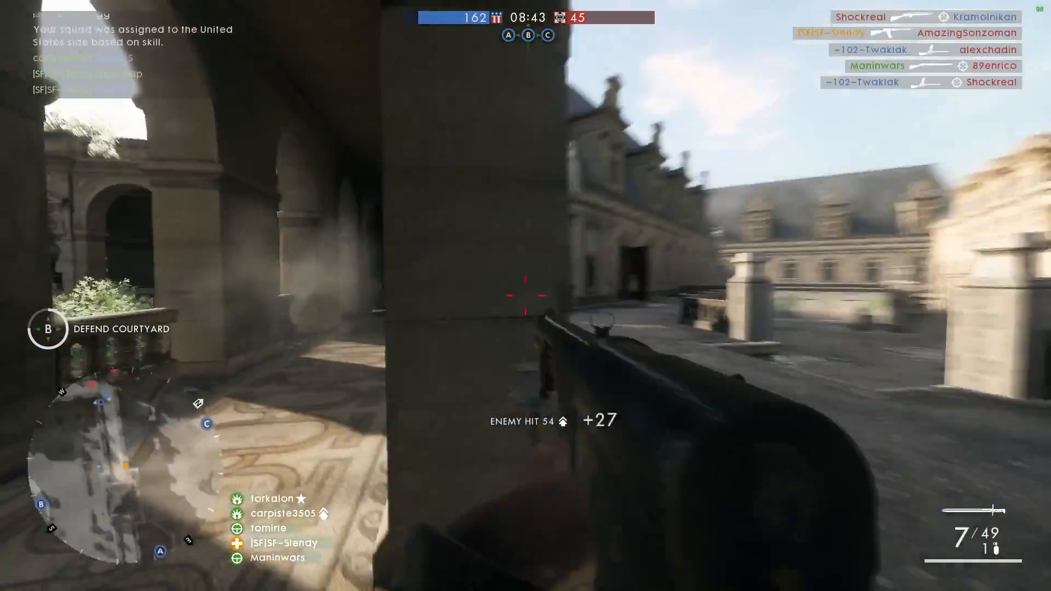